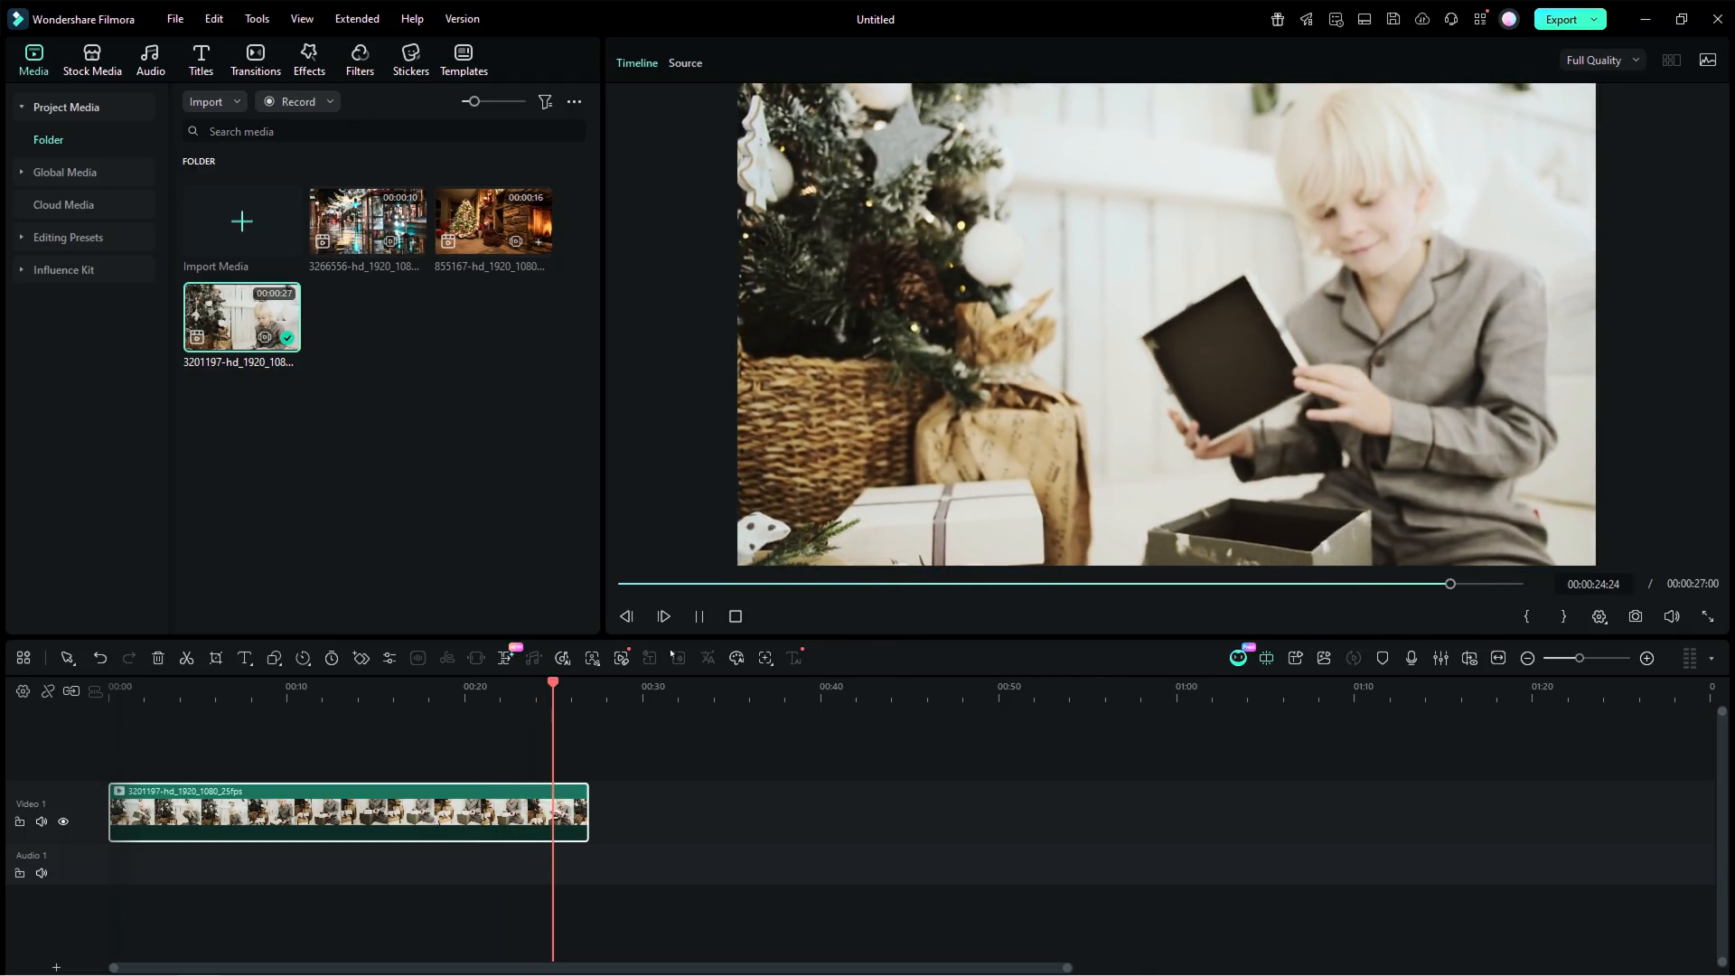
Start an 8-second forward AI extension from the end of the boy's gift-opening clip.
left_click(697, 616)
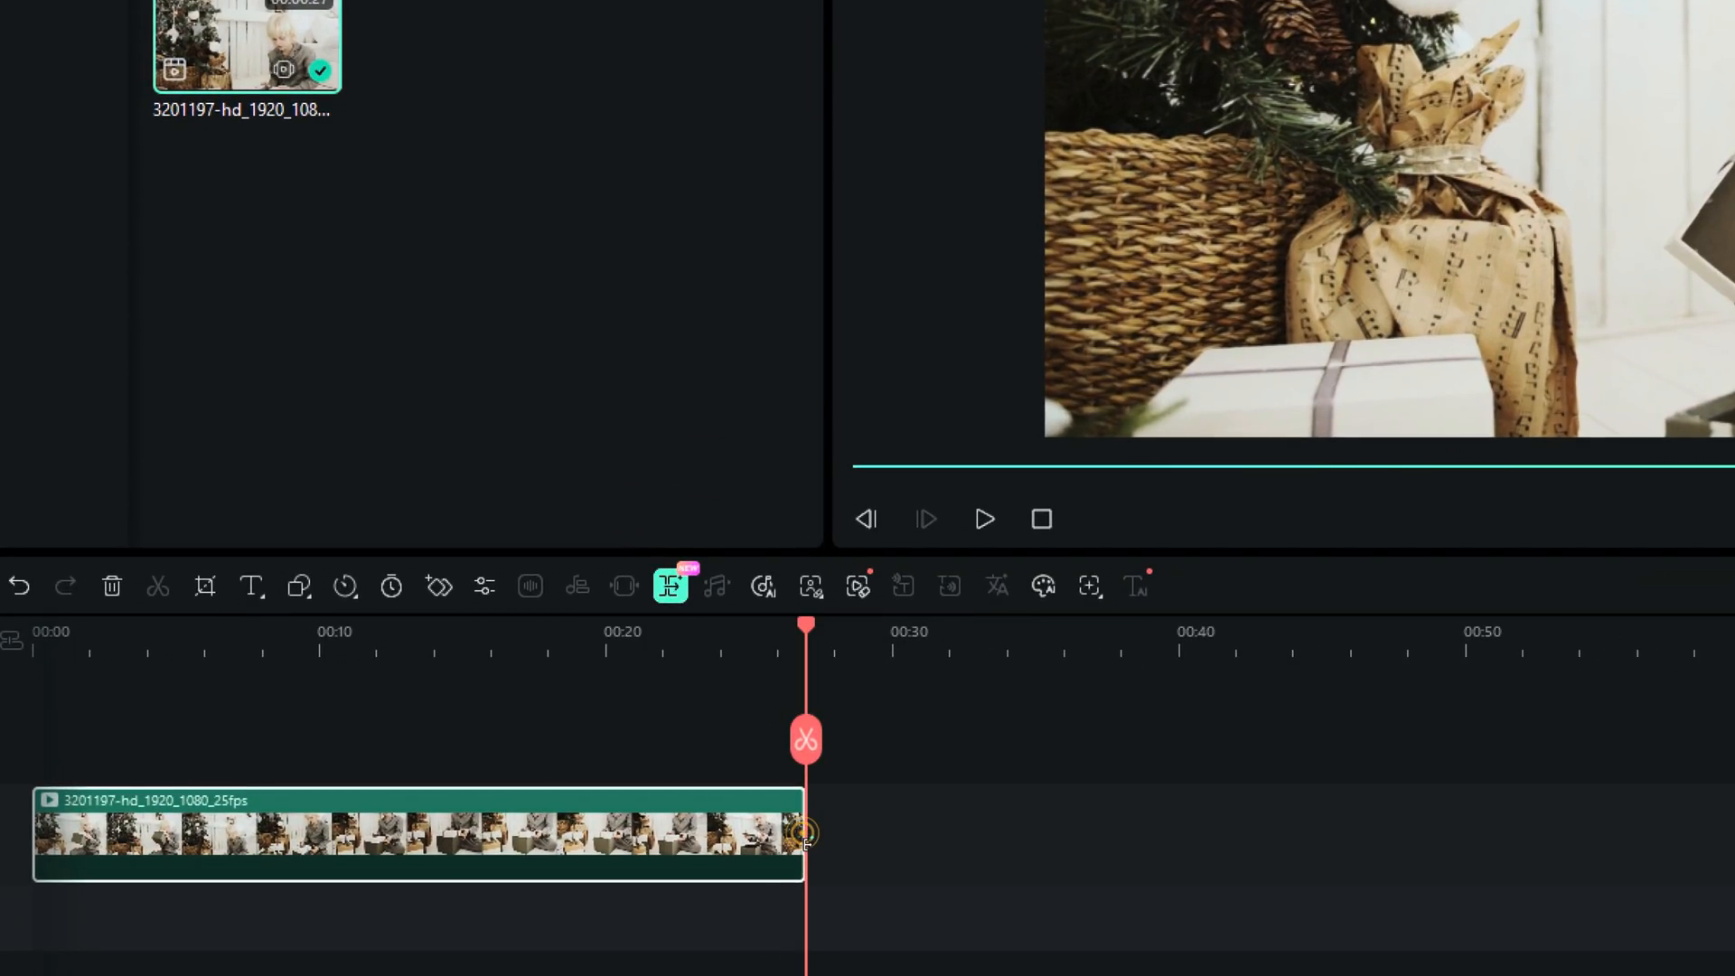
left_click(670, 586)
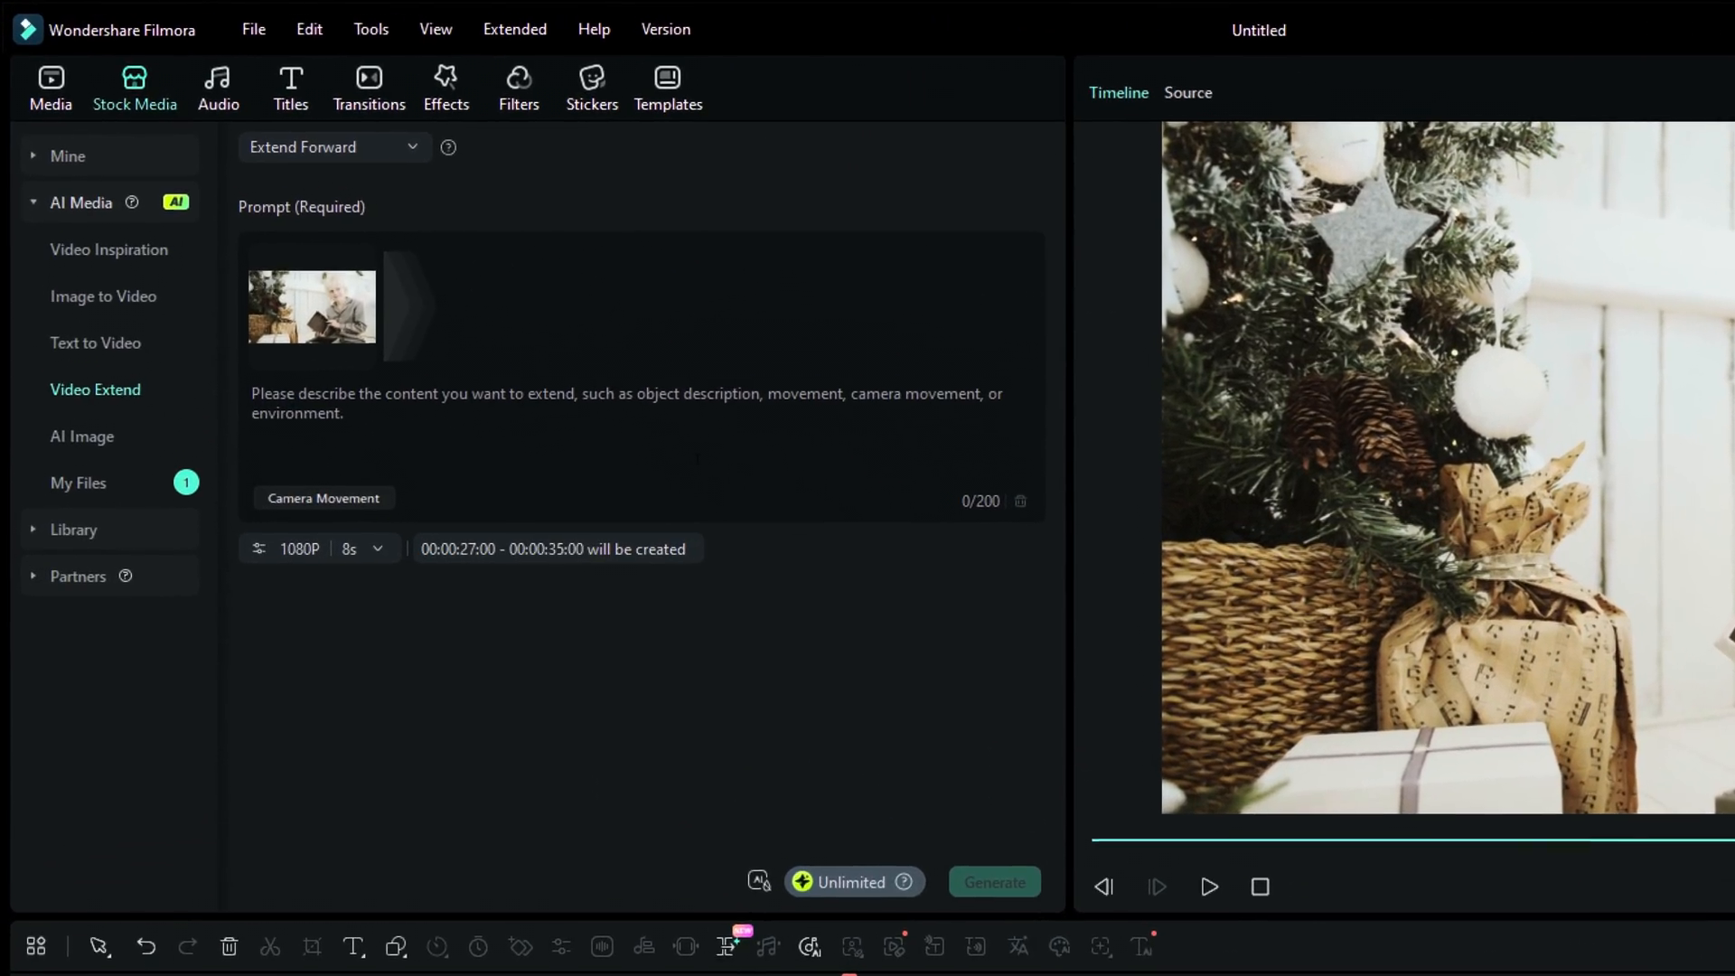
Prompt a Santa-dressed puppy emerging from the gift, set 720P, and generate the extension.
left_click(334, 146)
type("A puppy comes out of the gift box")
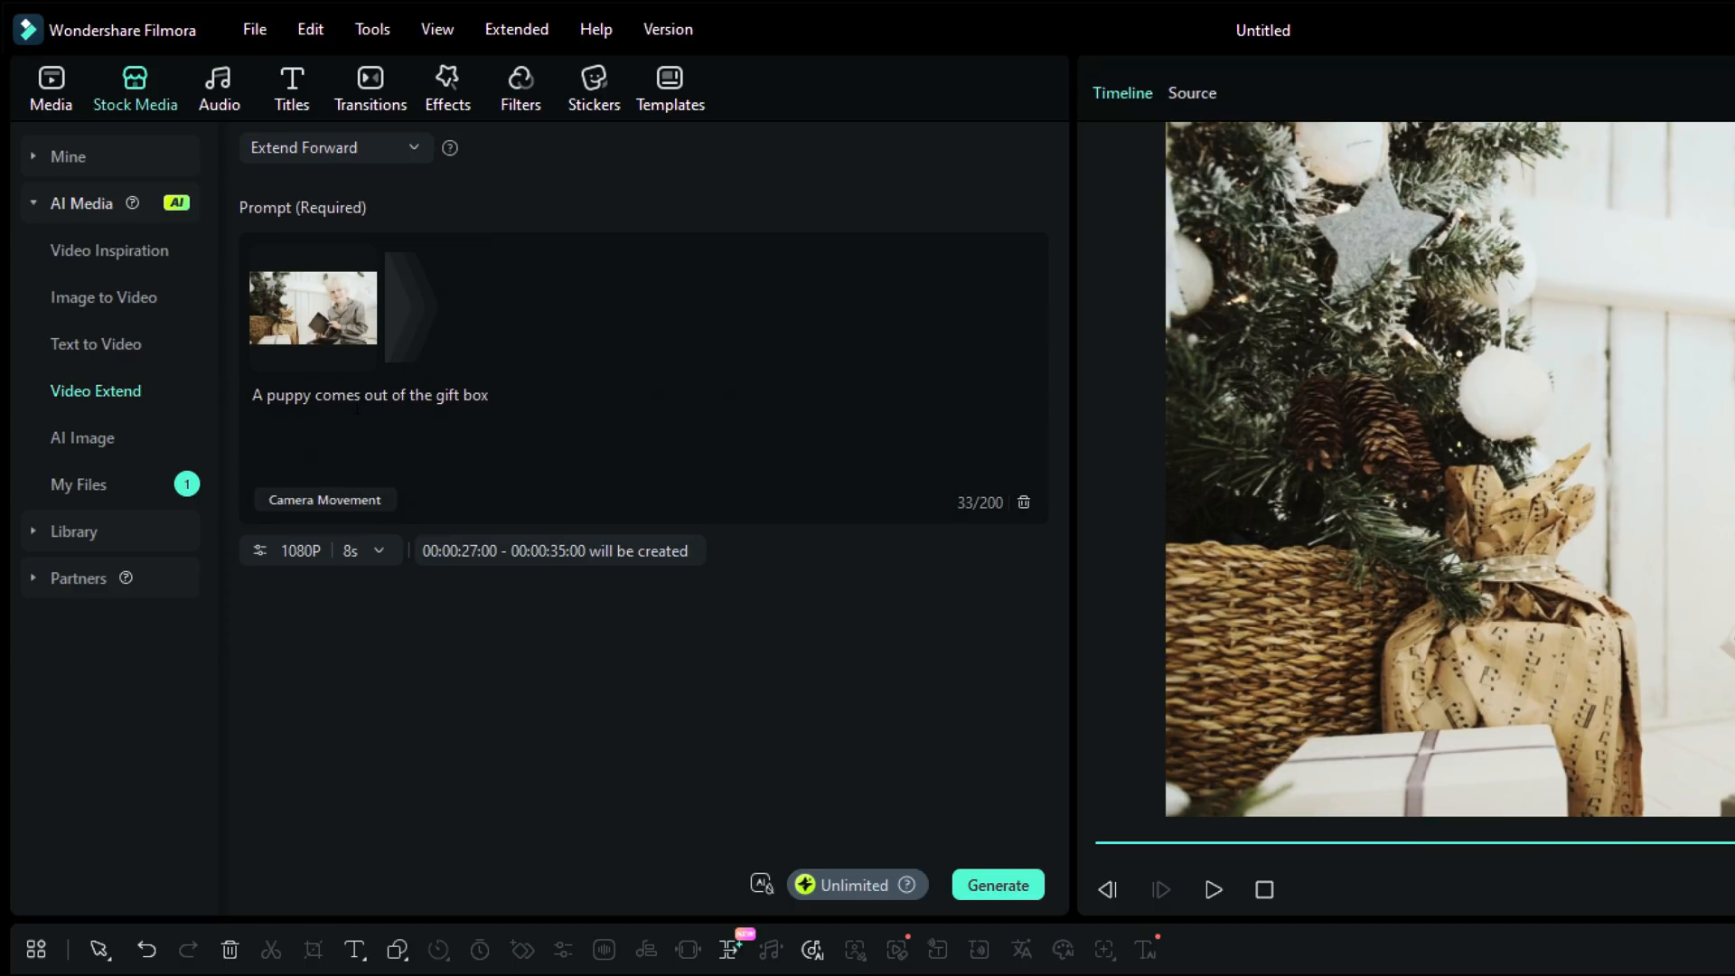
type("dressed as Santa. The boy picks him up happily.")
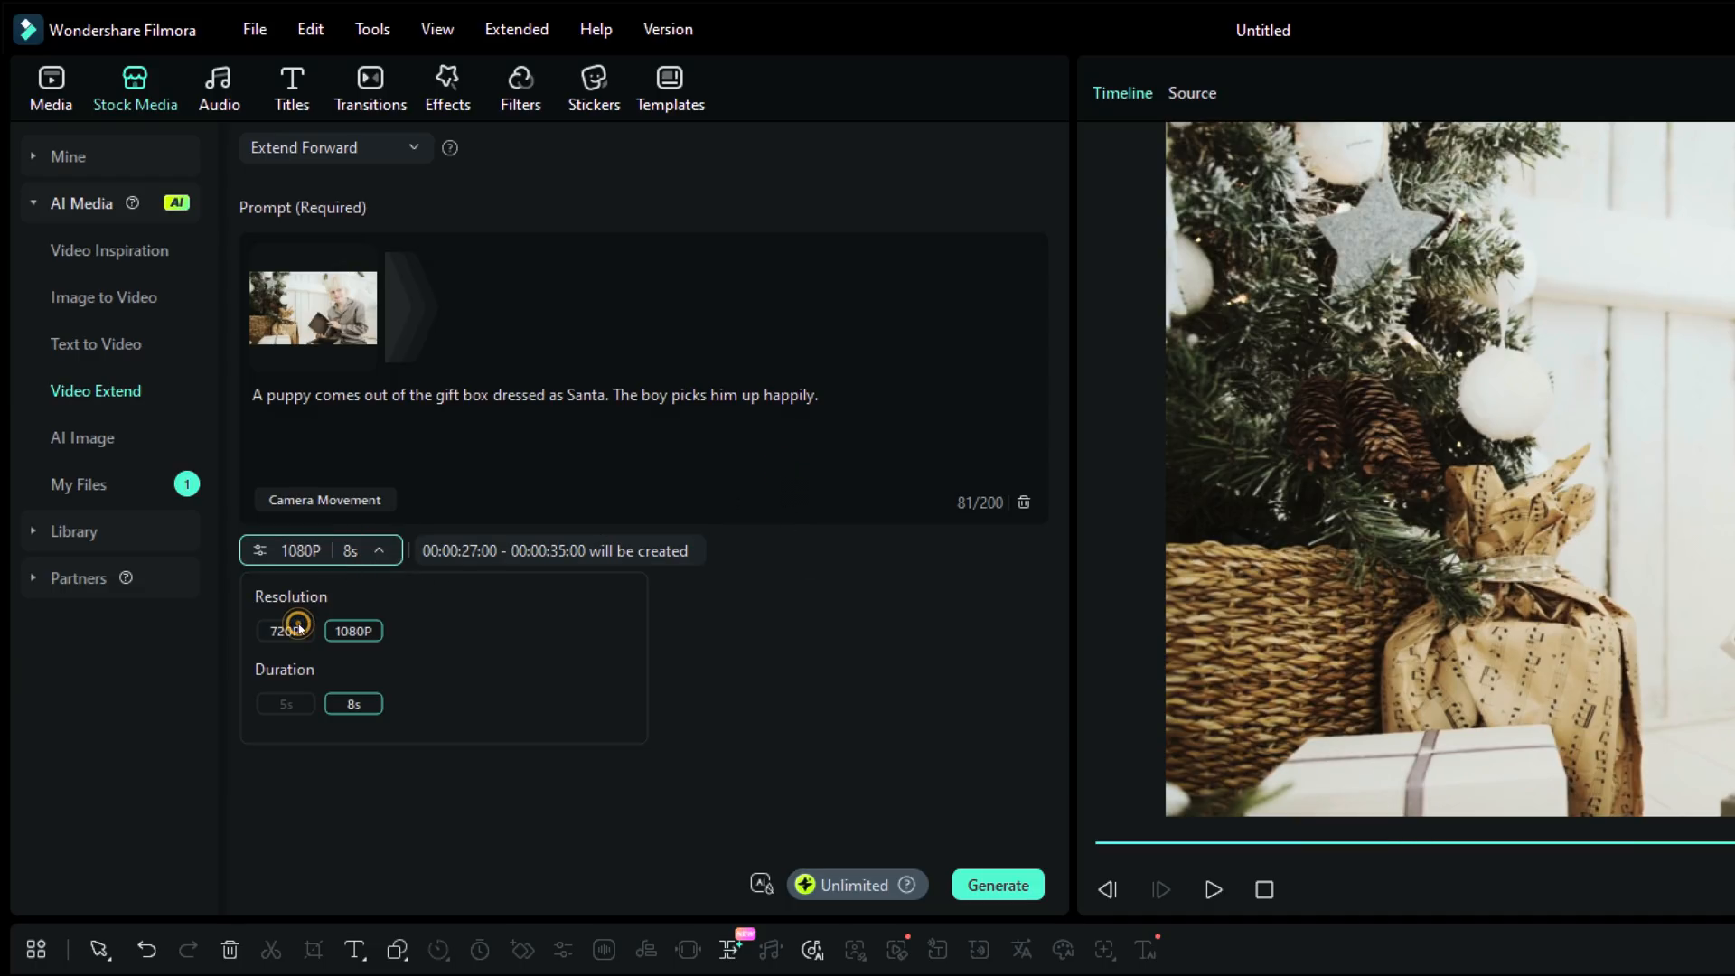
left_click(286, 630)
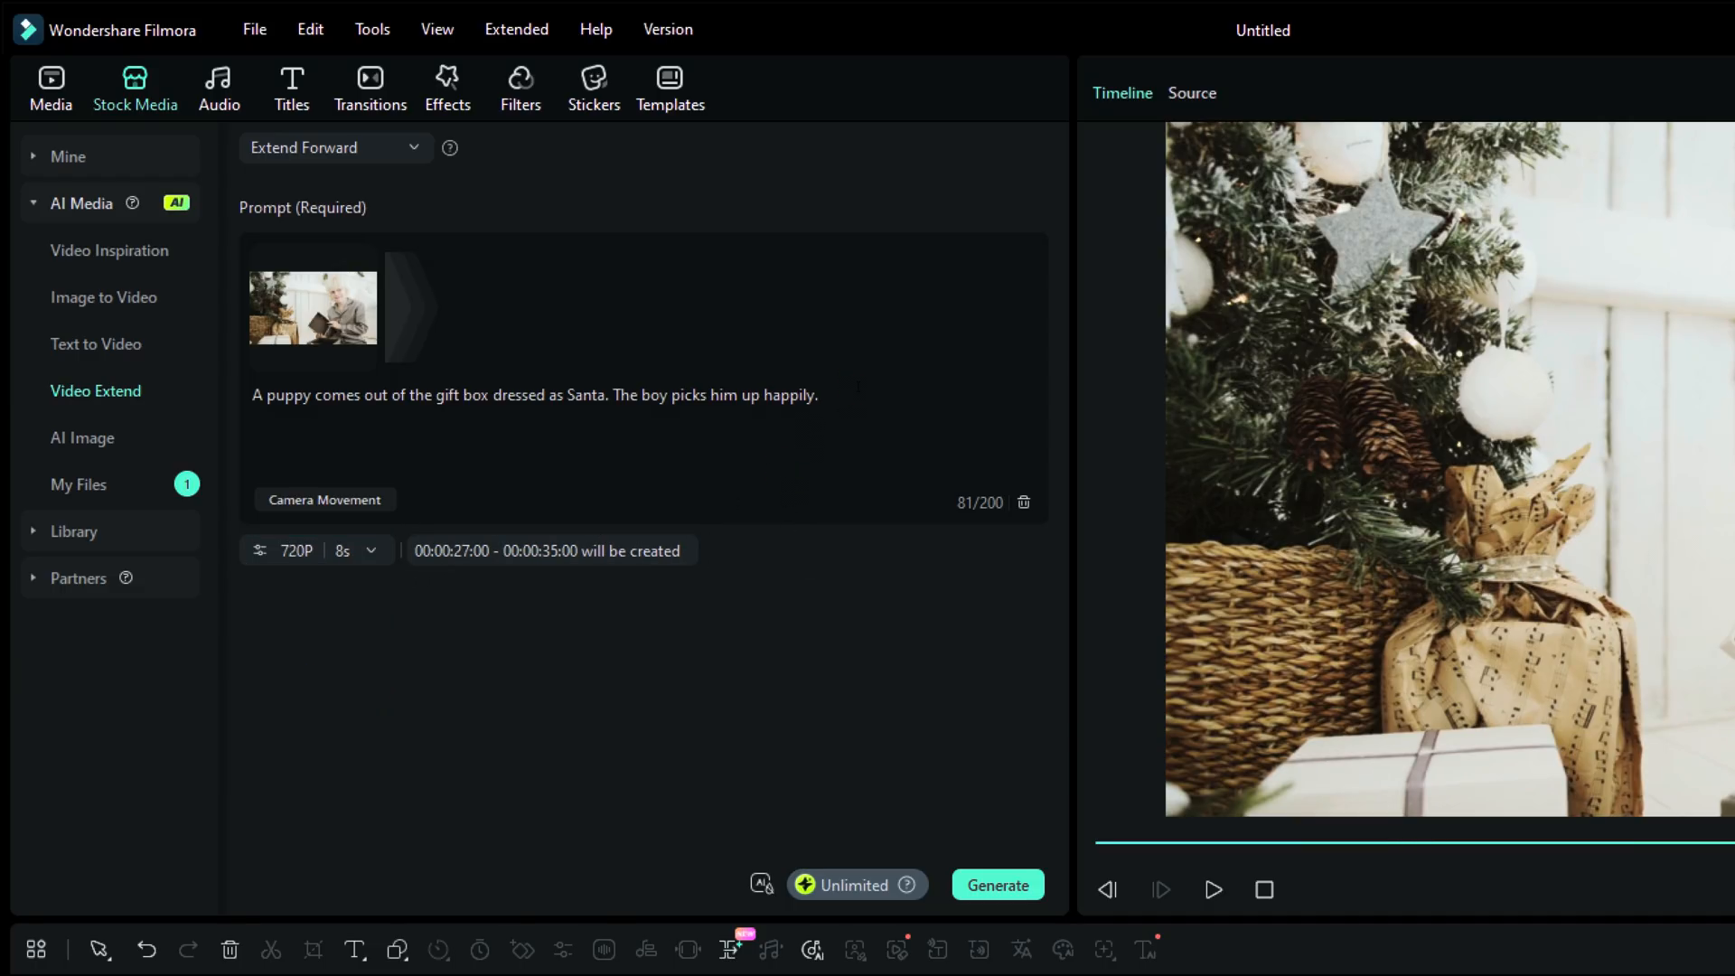
left_click(995, 883)
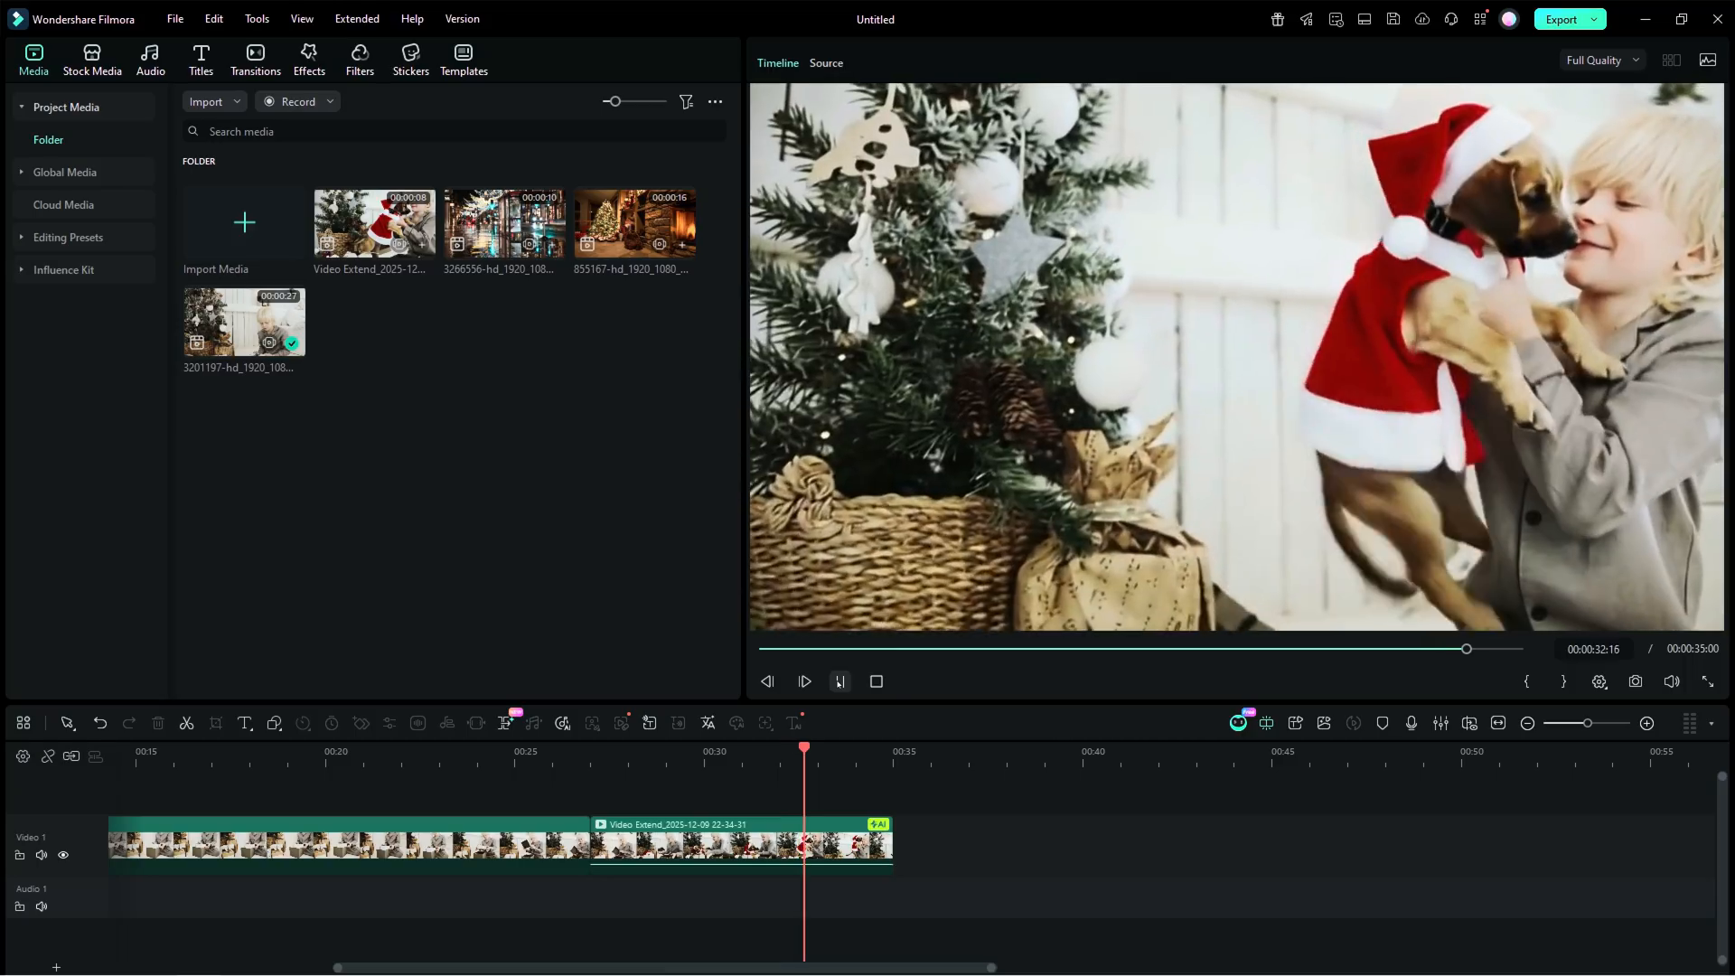
Play the extension through the join, jump back to 00:27, and bring up the extended clip's actions.
left_click(839, 681)
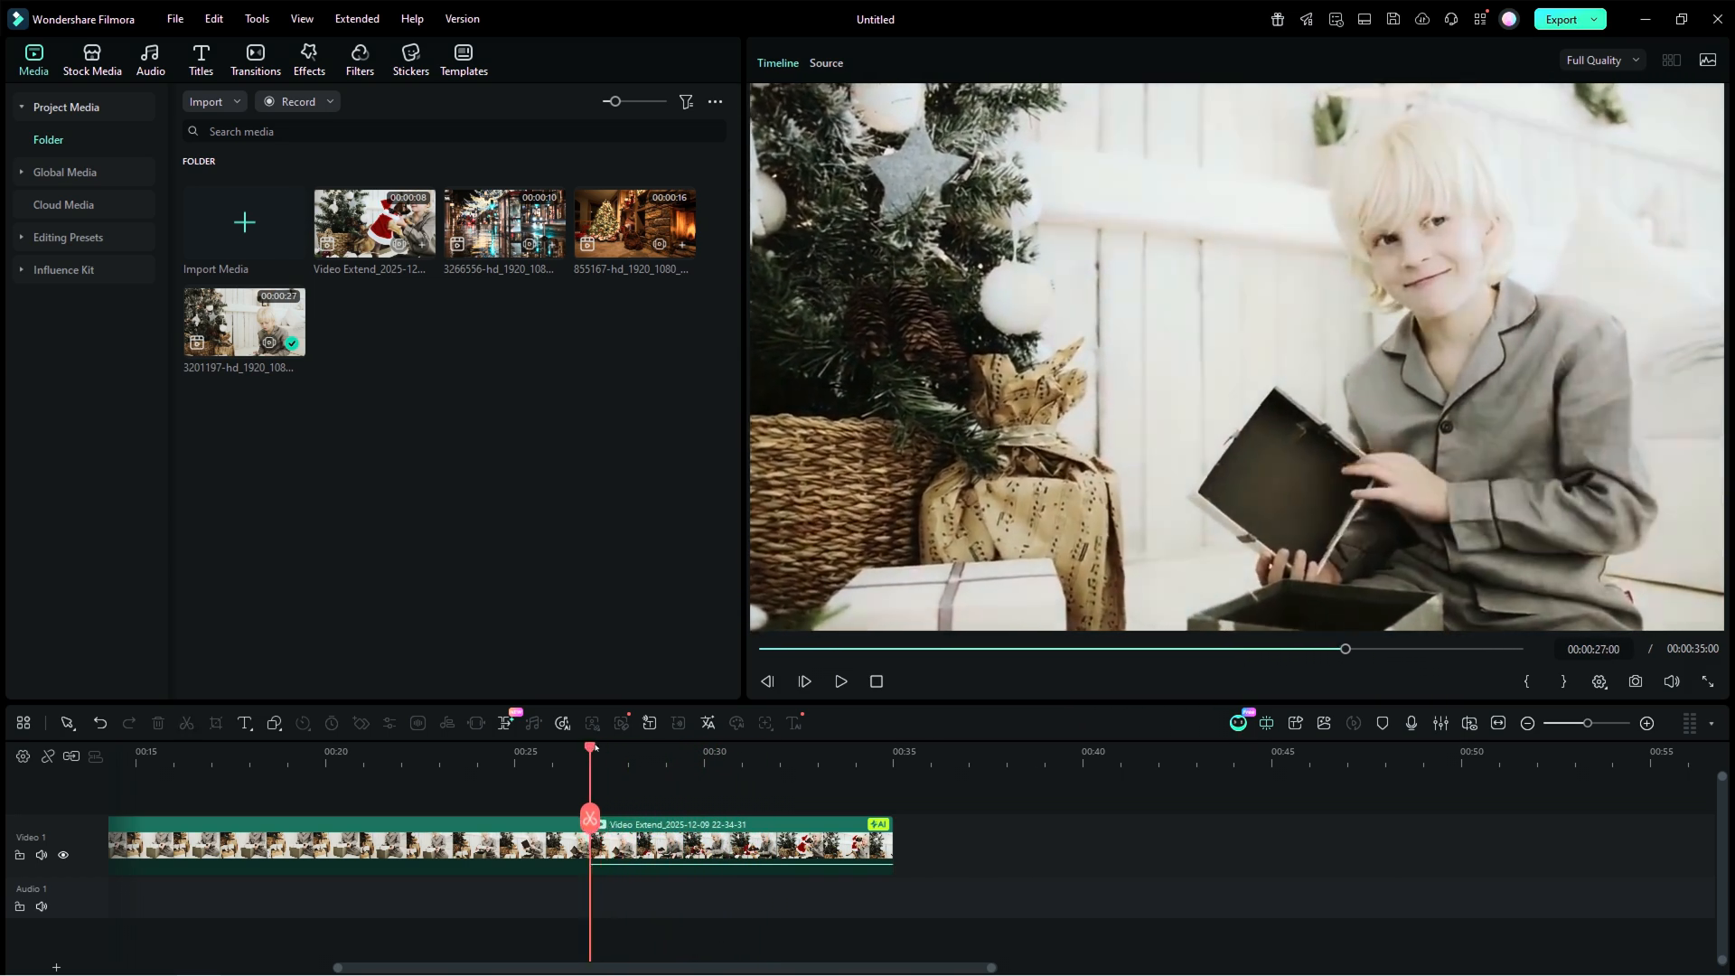
left_click(381, 746)
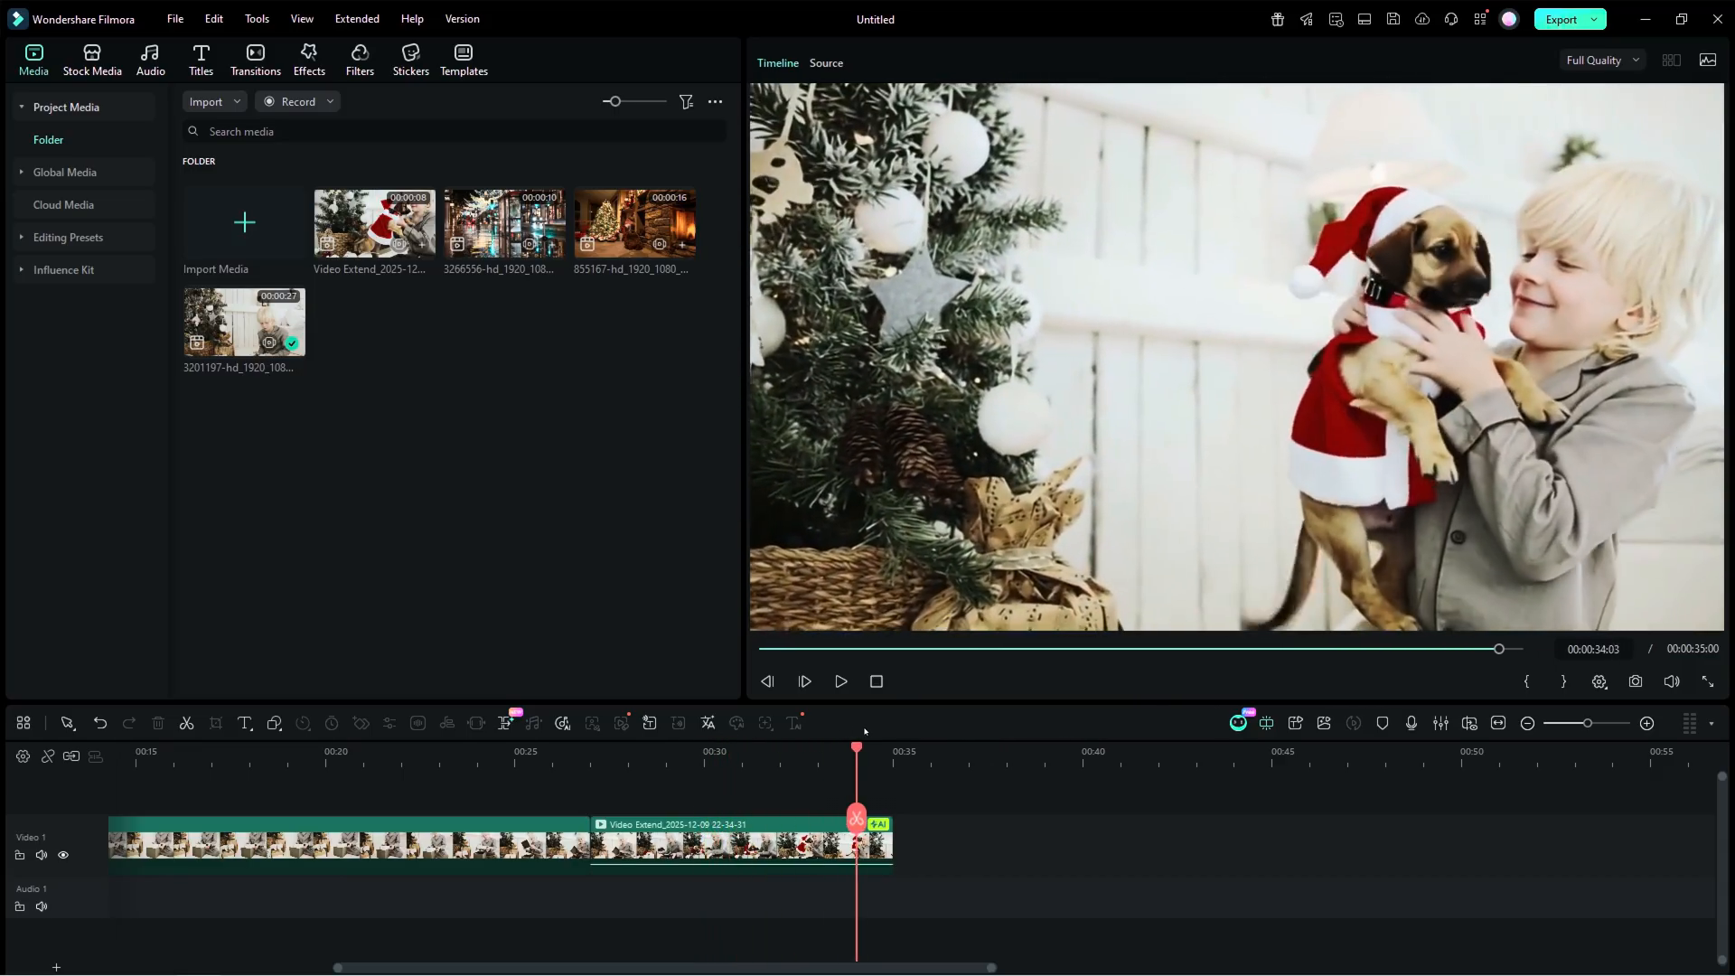
right_click(736, 846)
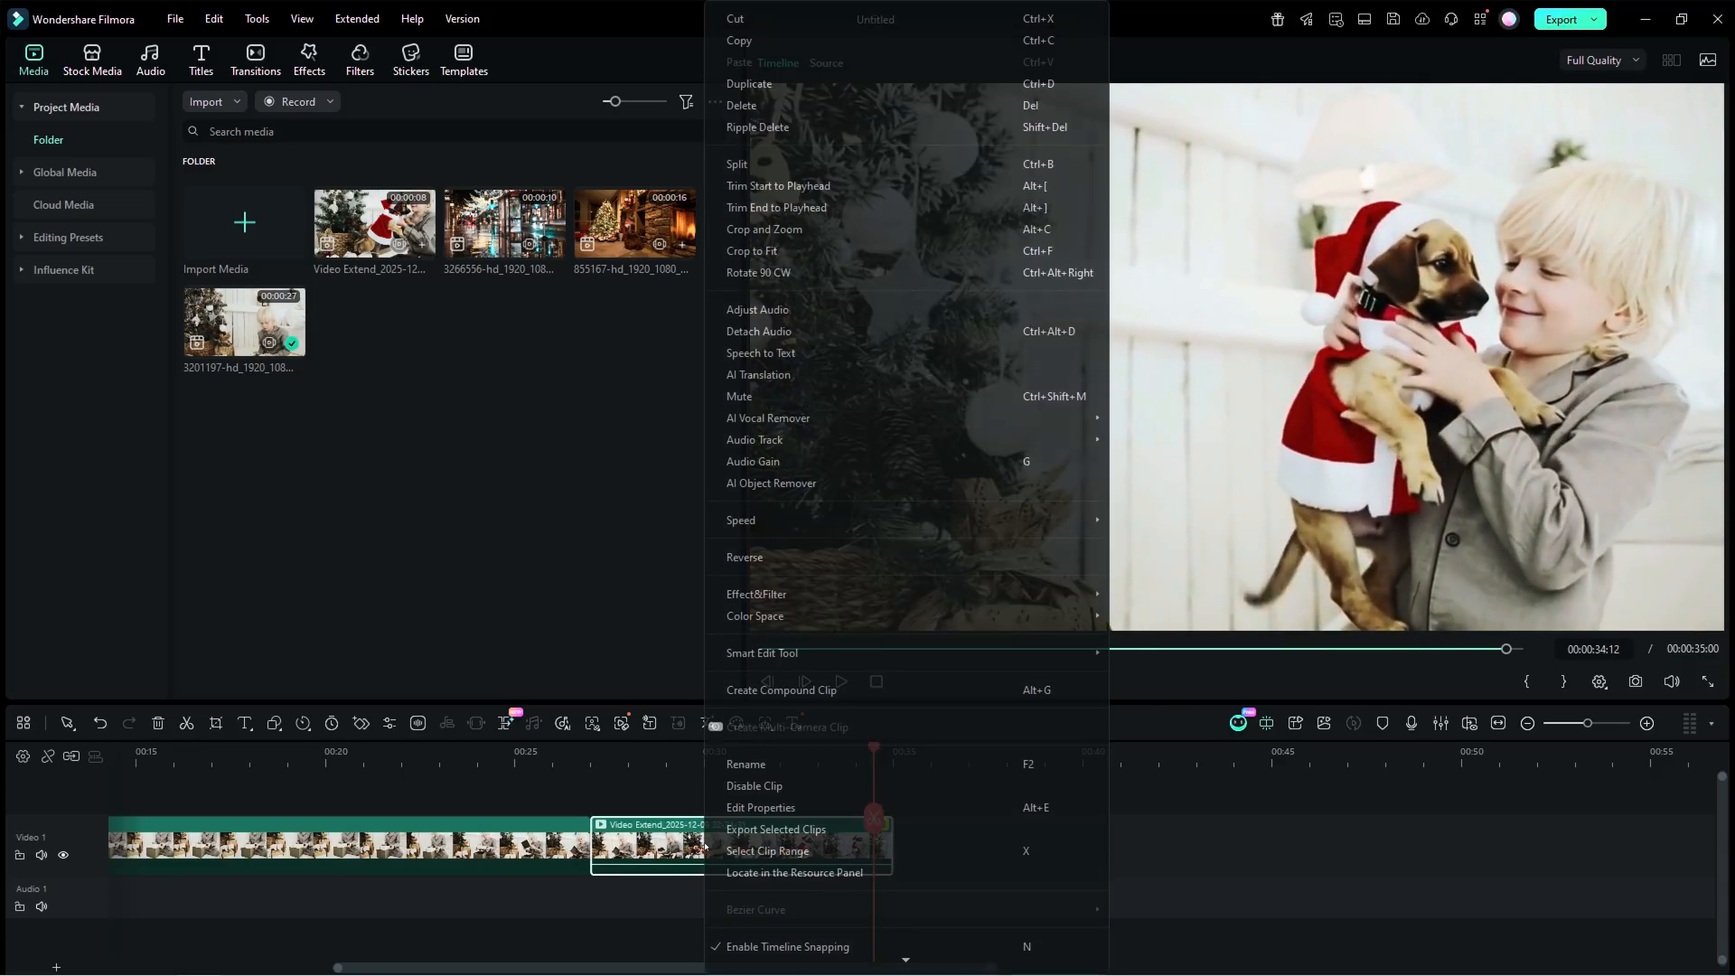
mouse_move(735, 18)
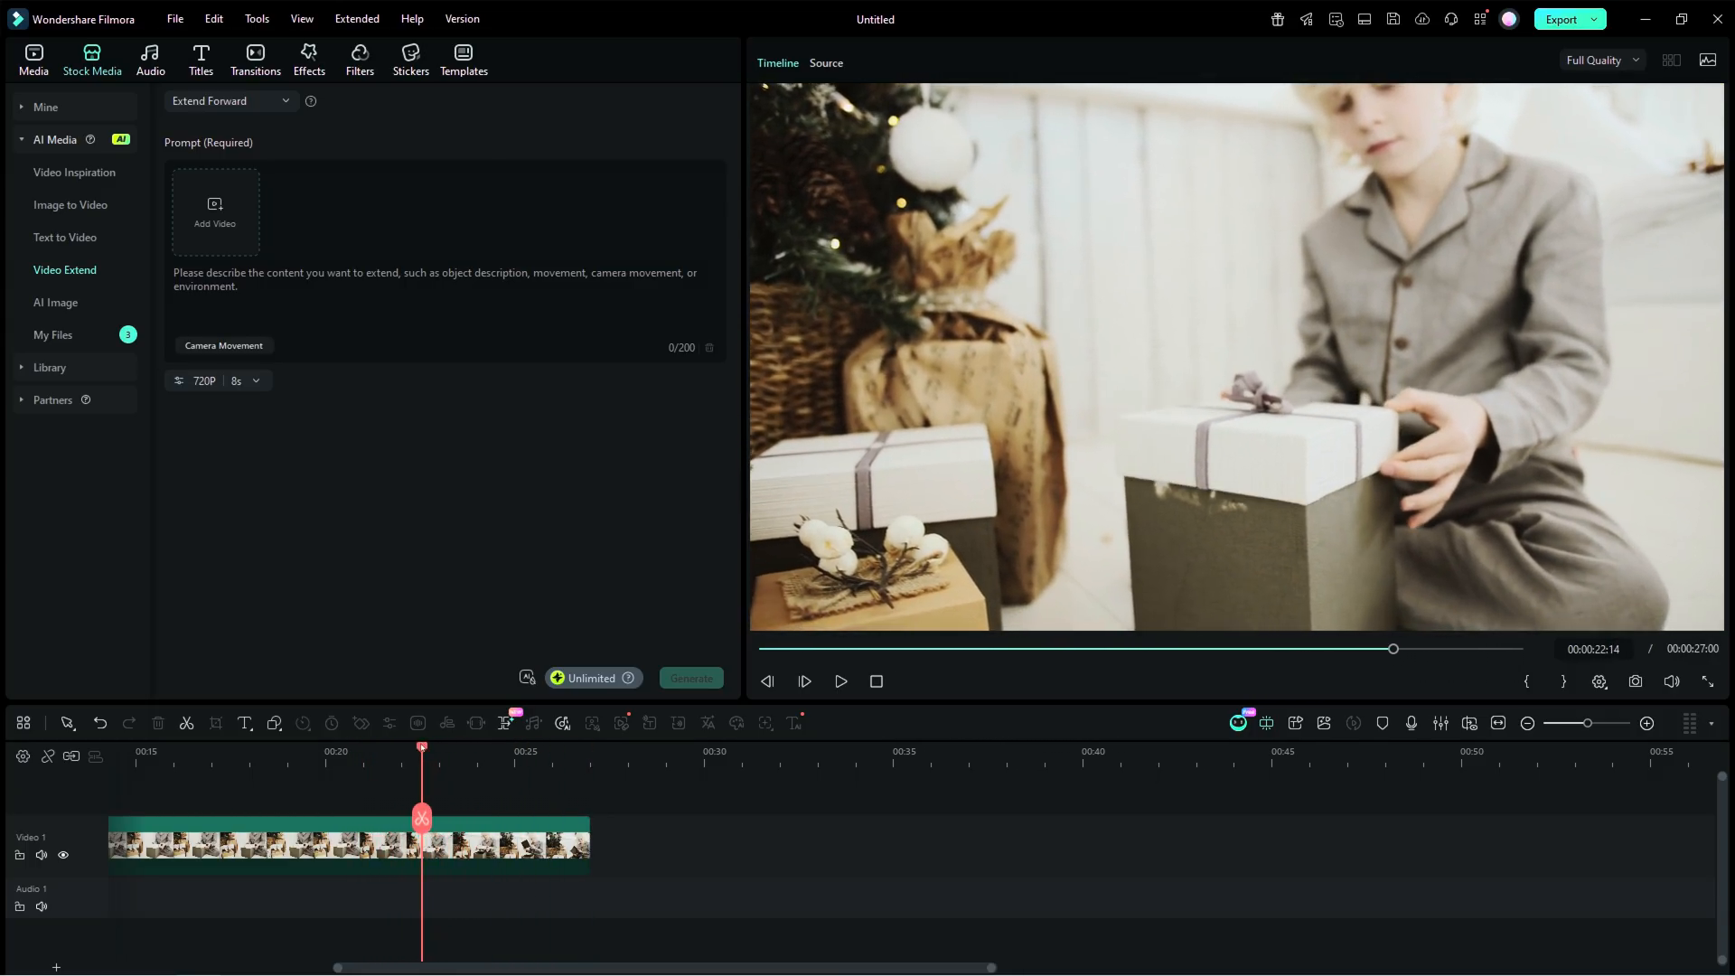
Move the playhead to 00:20:22 and ripple-delete the boy clip's tail after that point.
left_click_drag(421, 748, 369, 748)
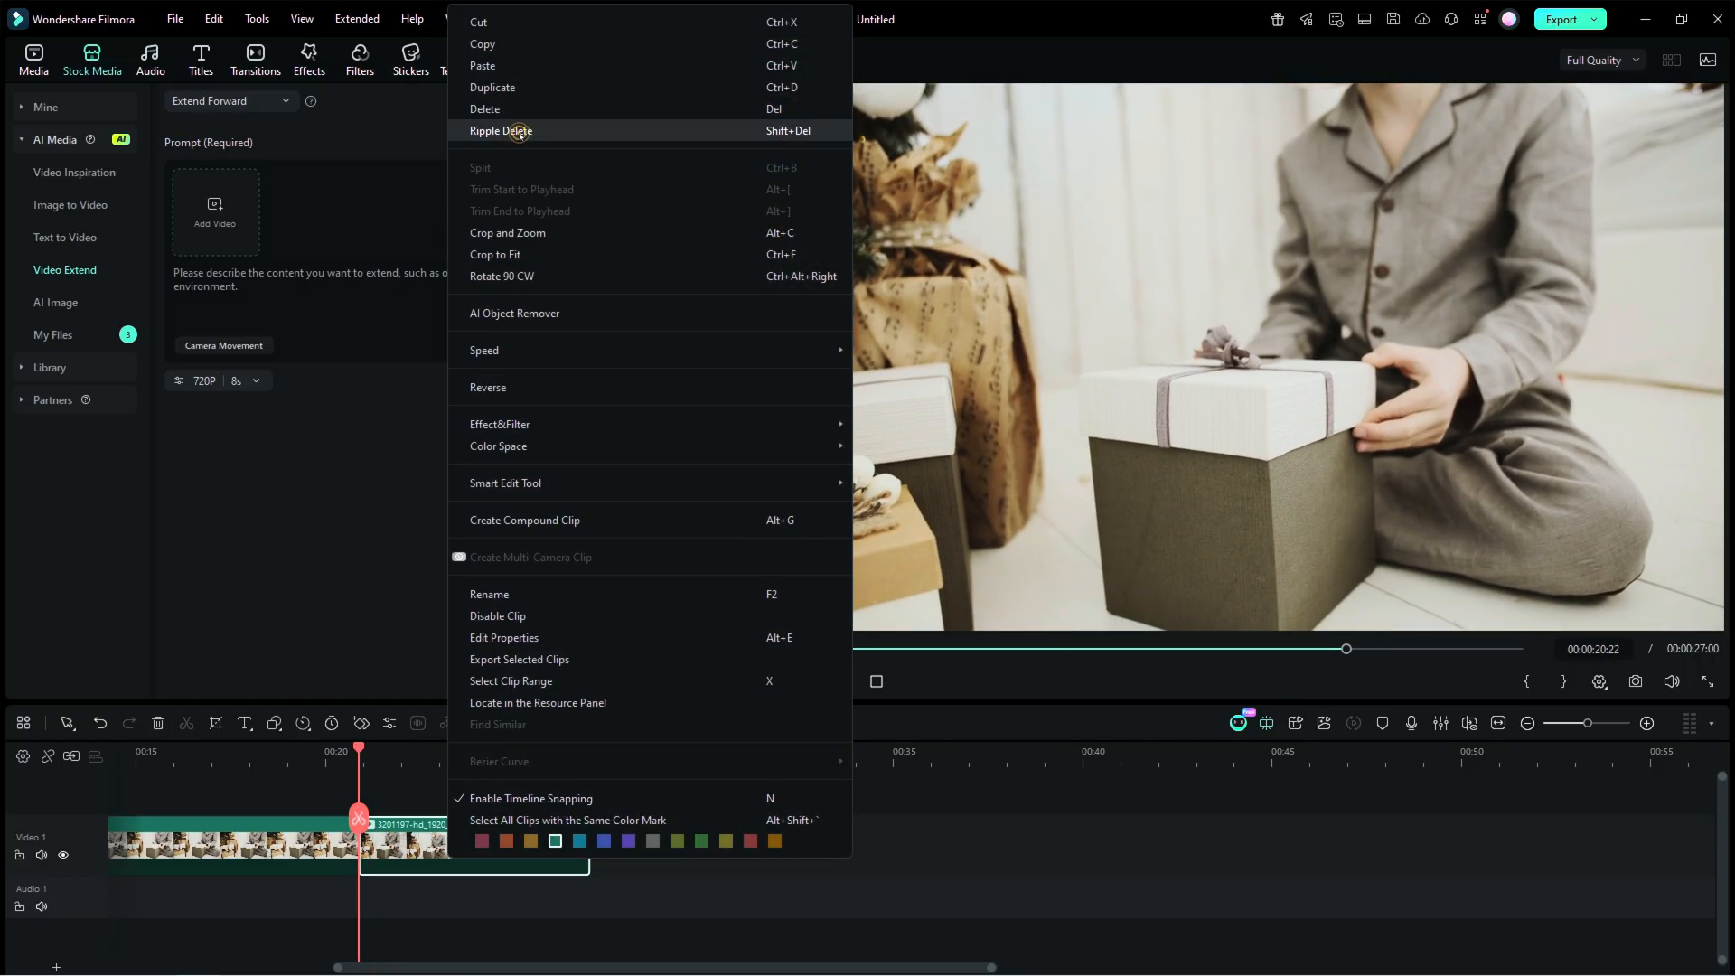
left_click(500, 130)
type("the boy")
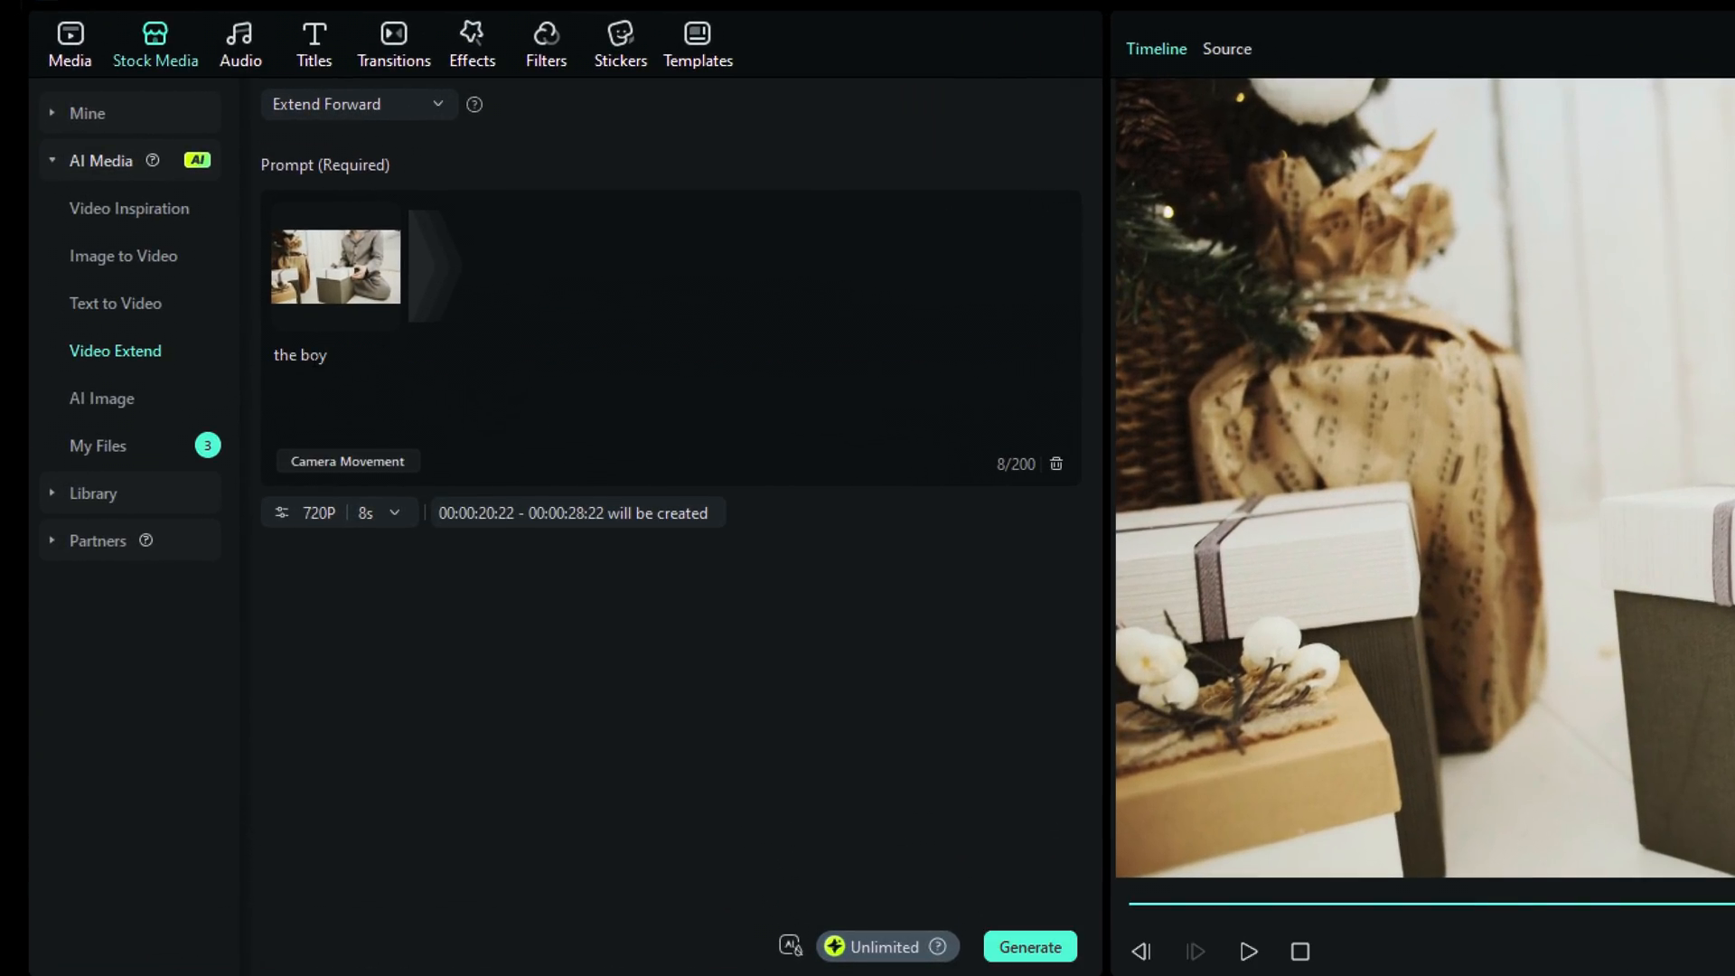
Prompt the boy opening the box lid and a puppy dressed as Santa coming out as he reacts happily.
type("opens the lid of the bo")
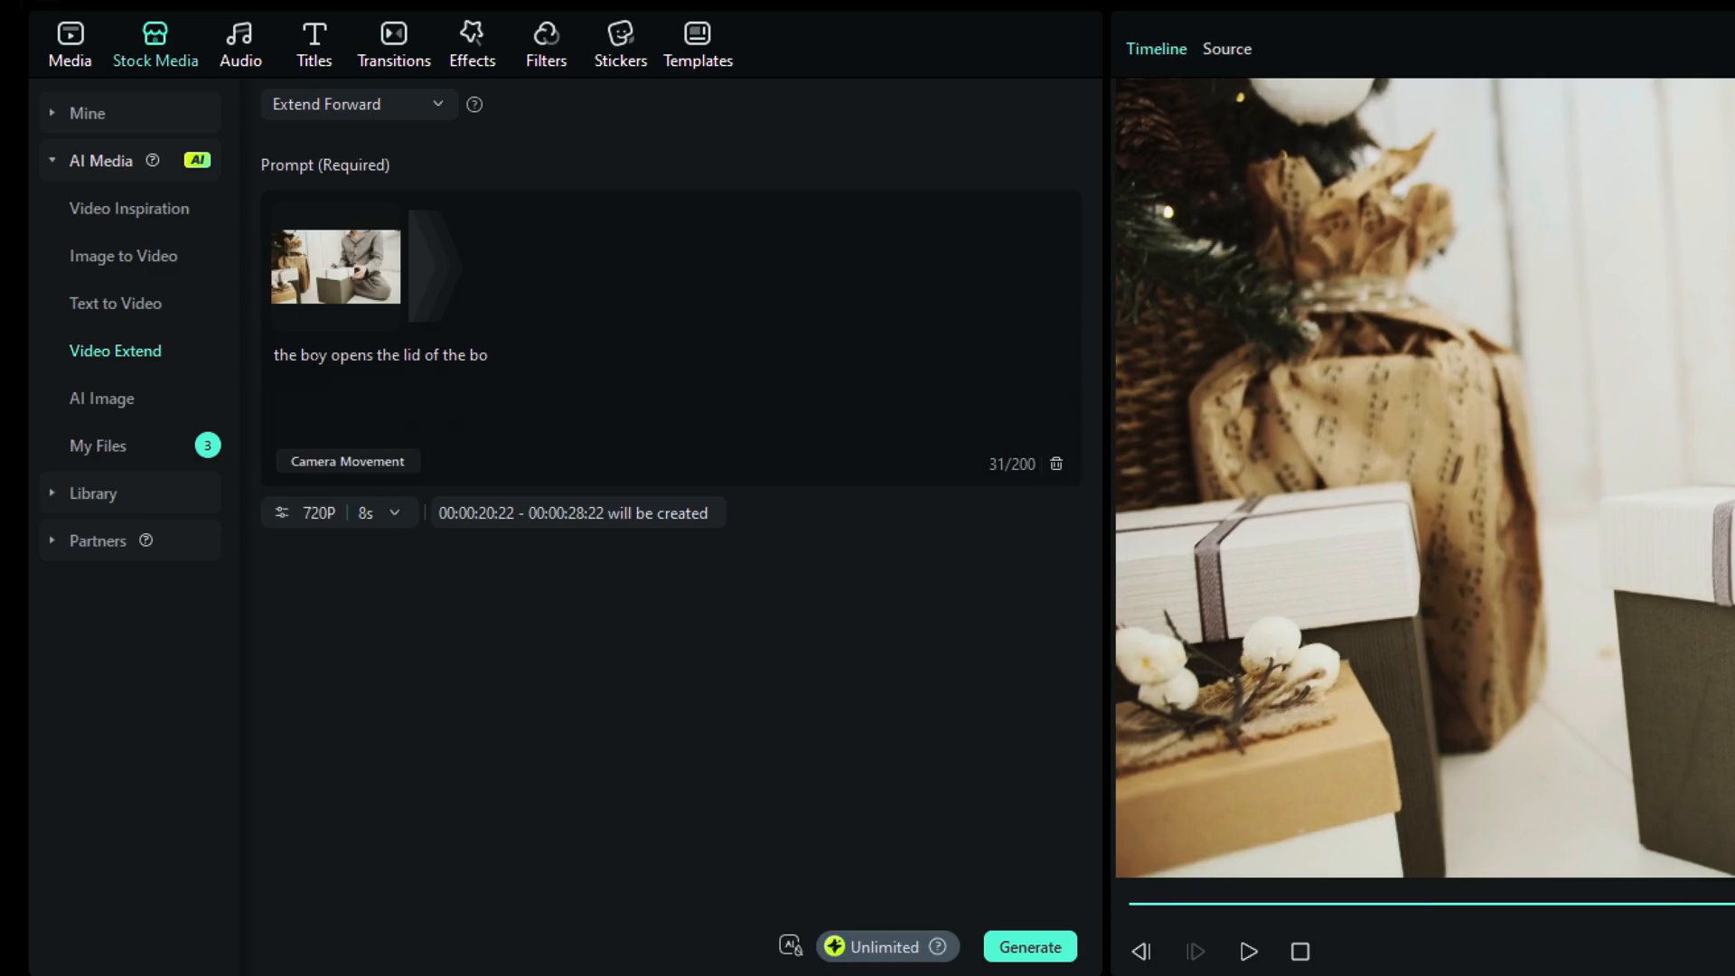
type("x he is holding, a puppy dressed as santa")
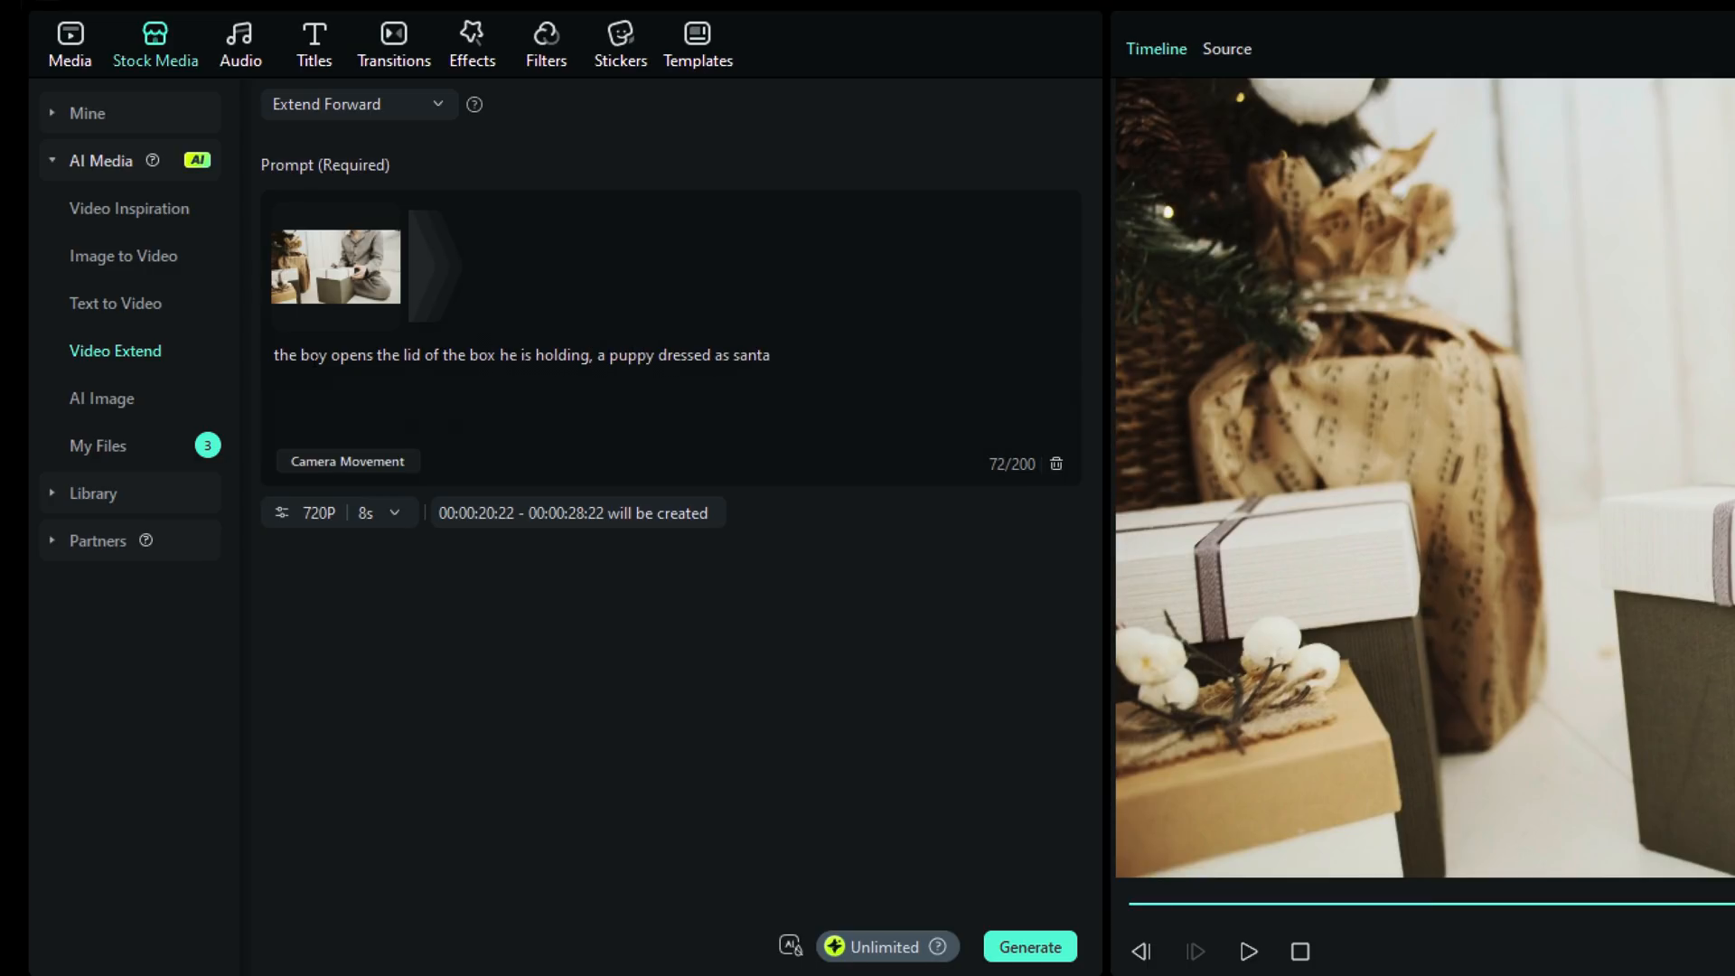
type("comes out of the box. the boy happily")
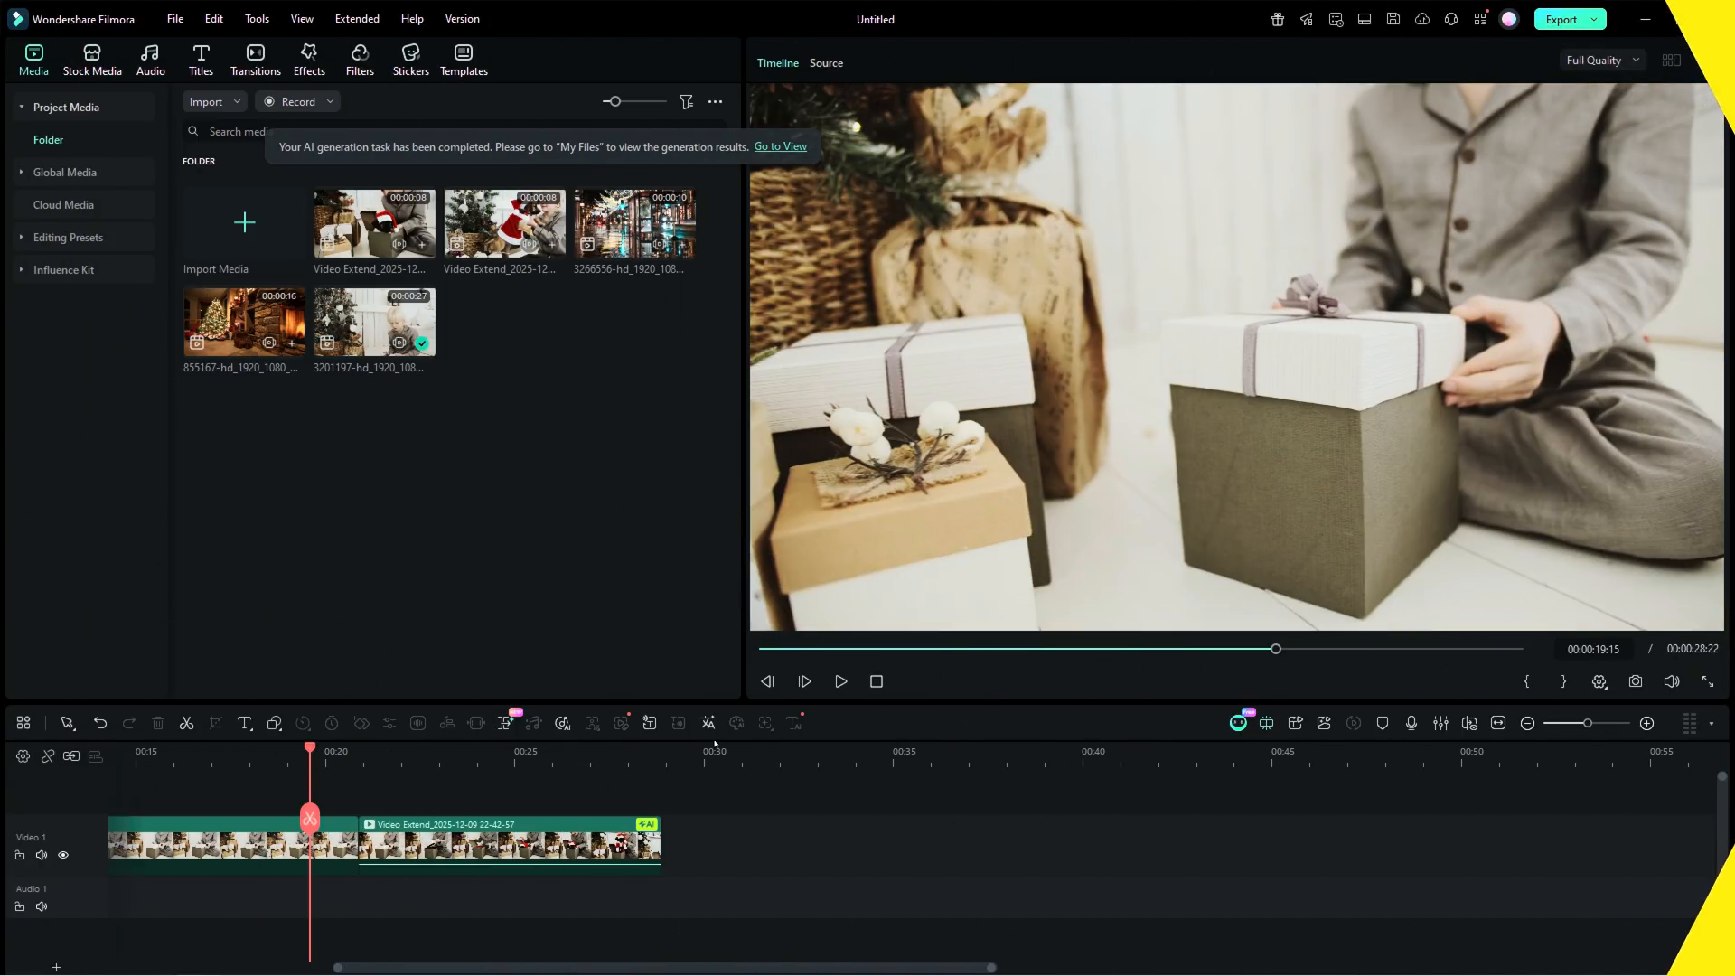
Play back the new puppy extension in the preview to review the result.
left_click(840, 681)
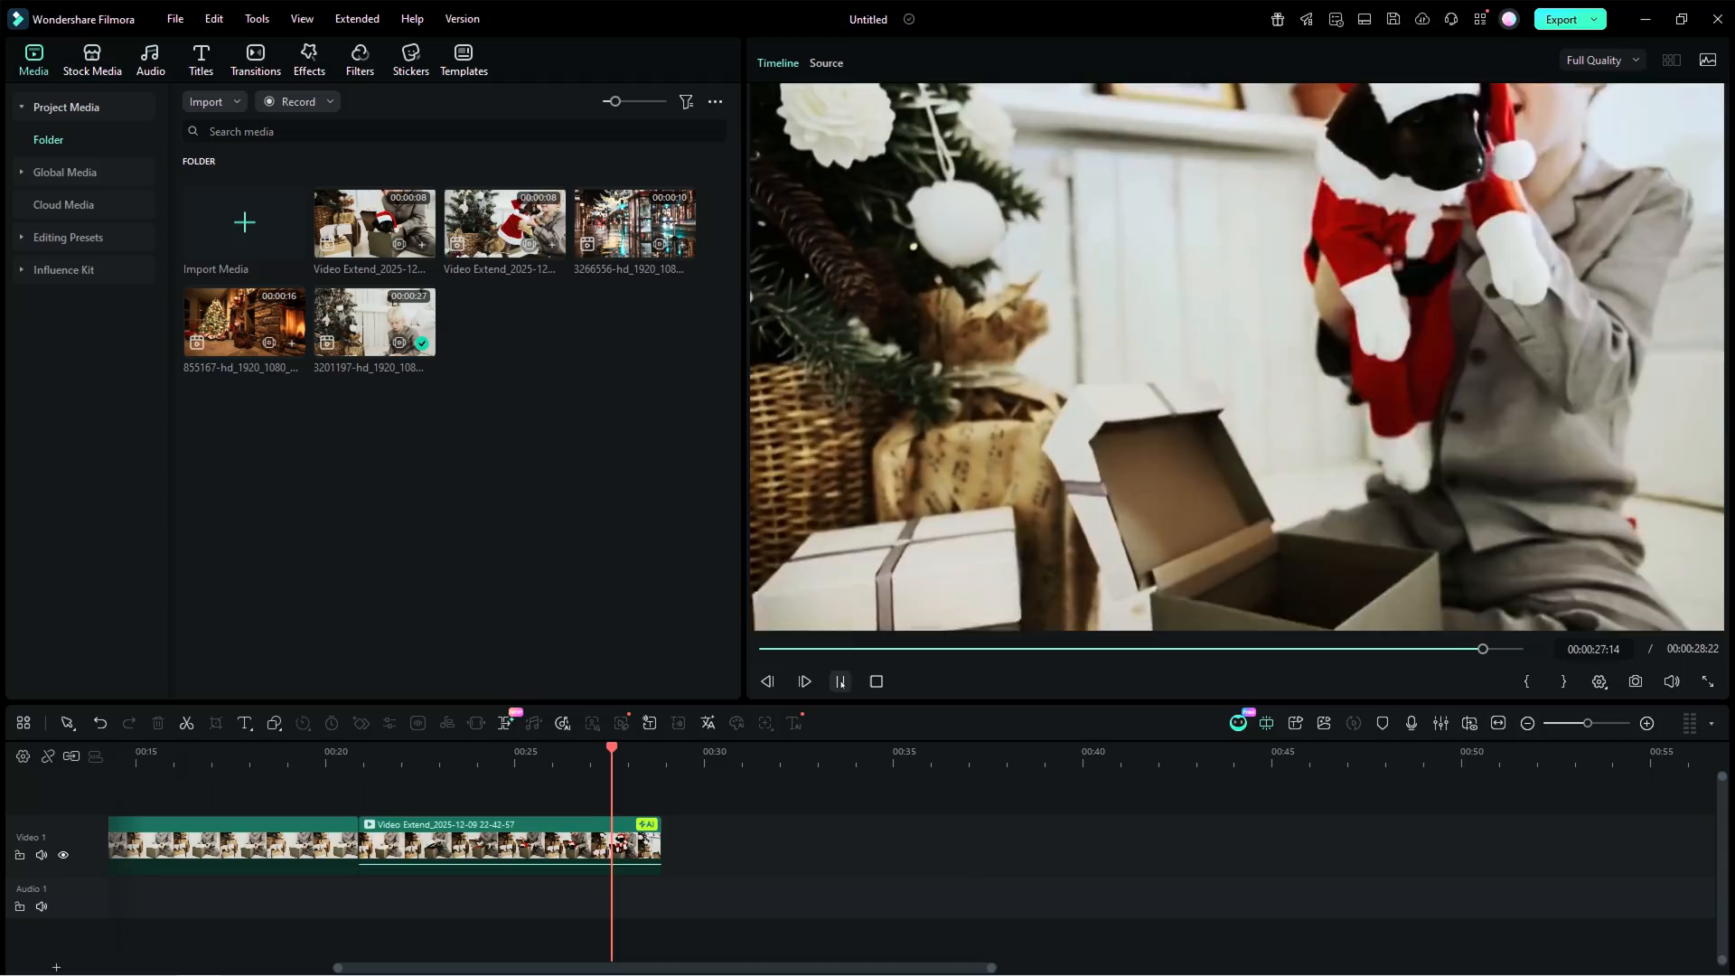
left_click(802, 681)
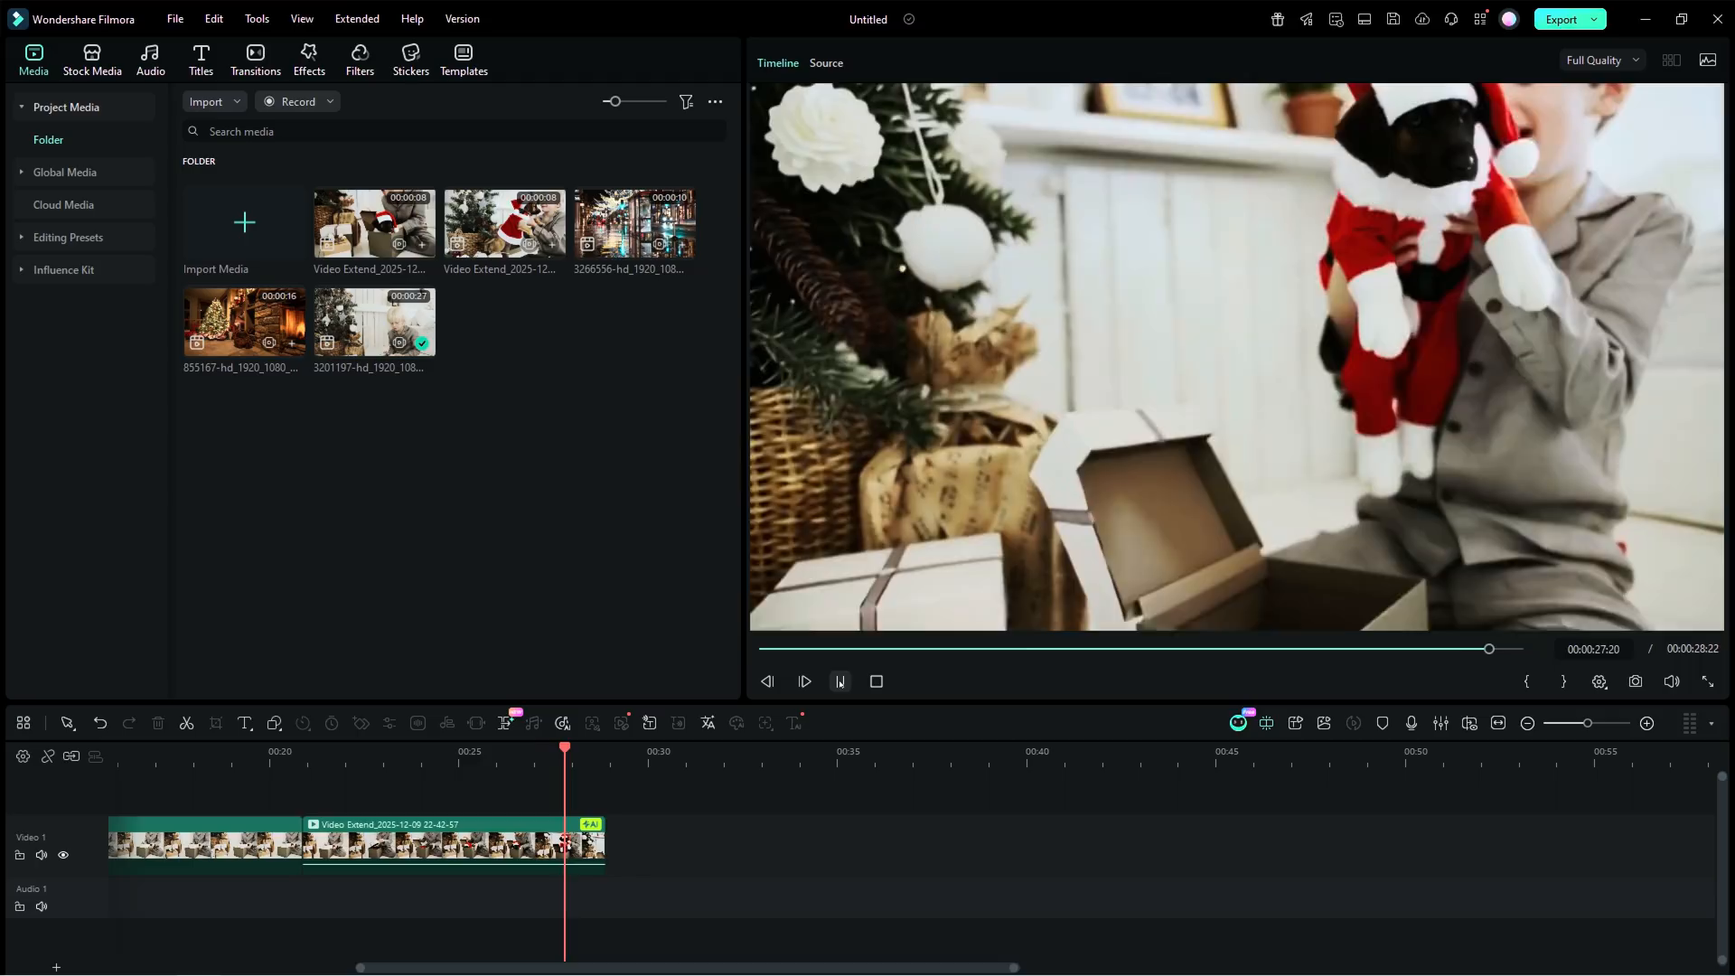
left_click(804, 681)
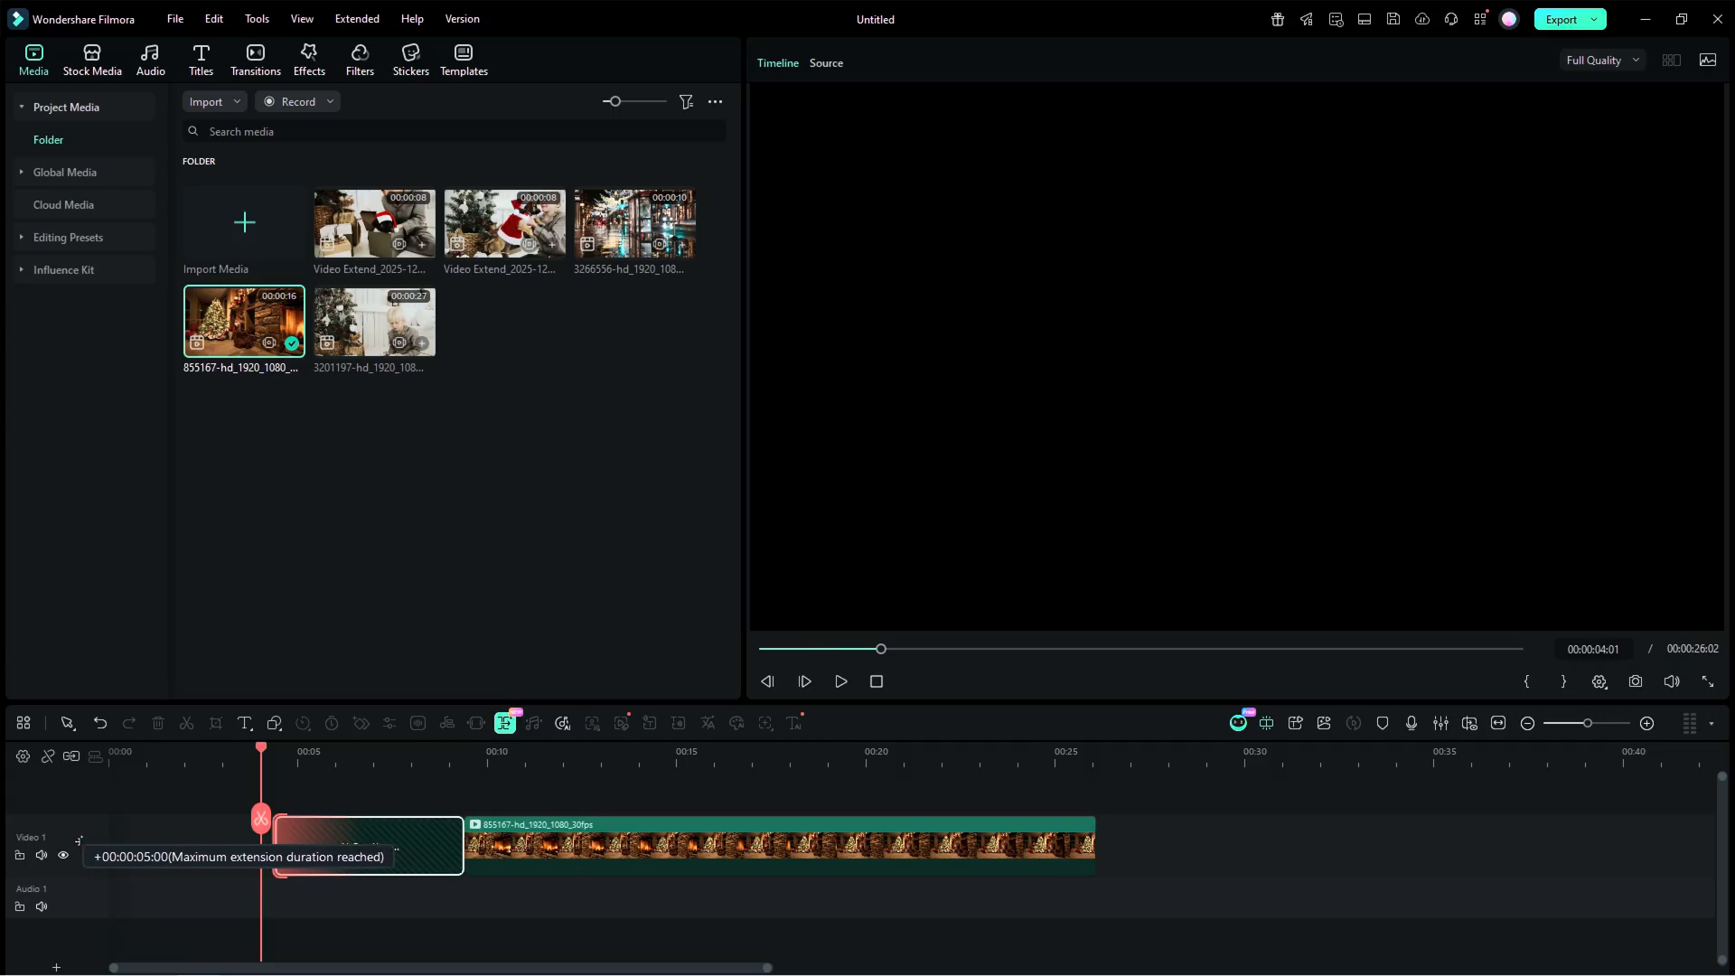
Confirm the 5-second backward extend, prompt Santa dropping gift boxes below the Christmas tree, and generate it.
left_click(690, 677)
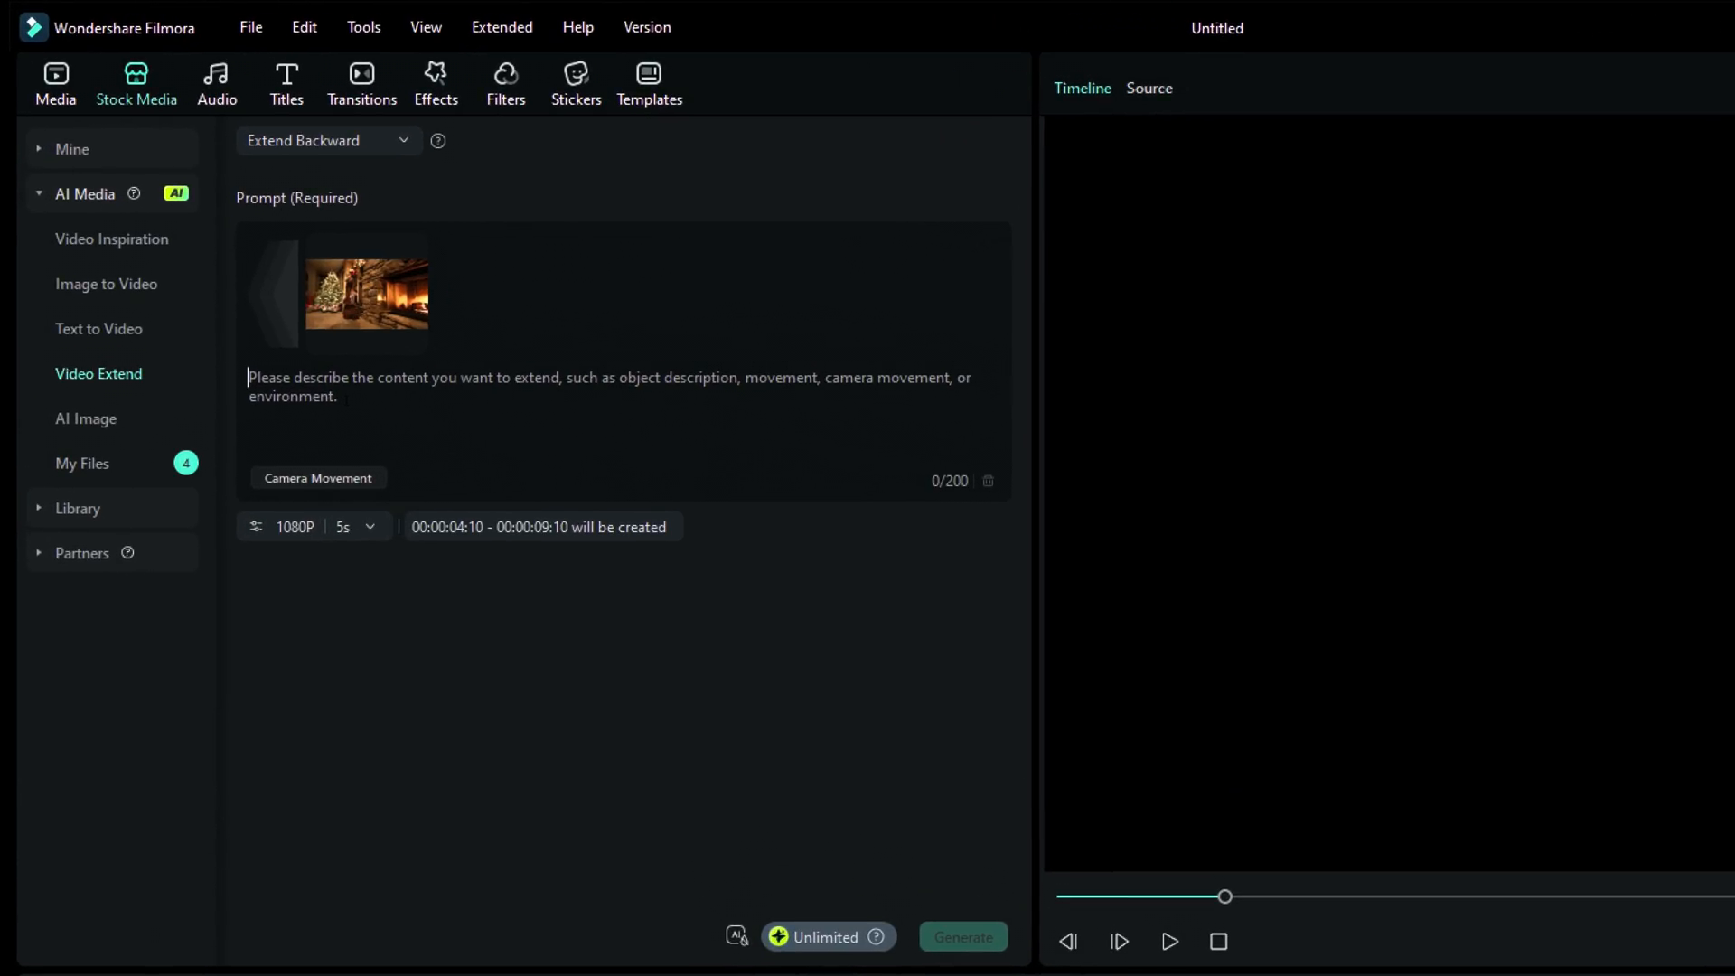
type("santa claus drops some gift boxes belo")
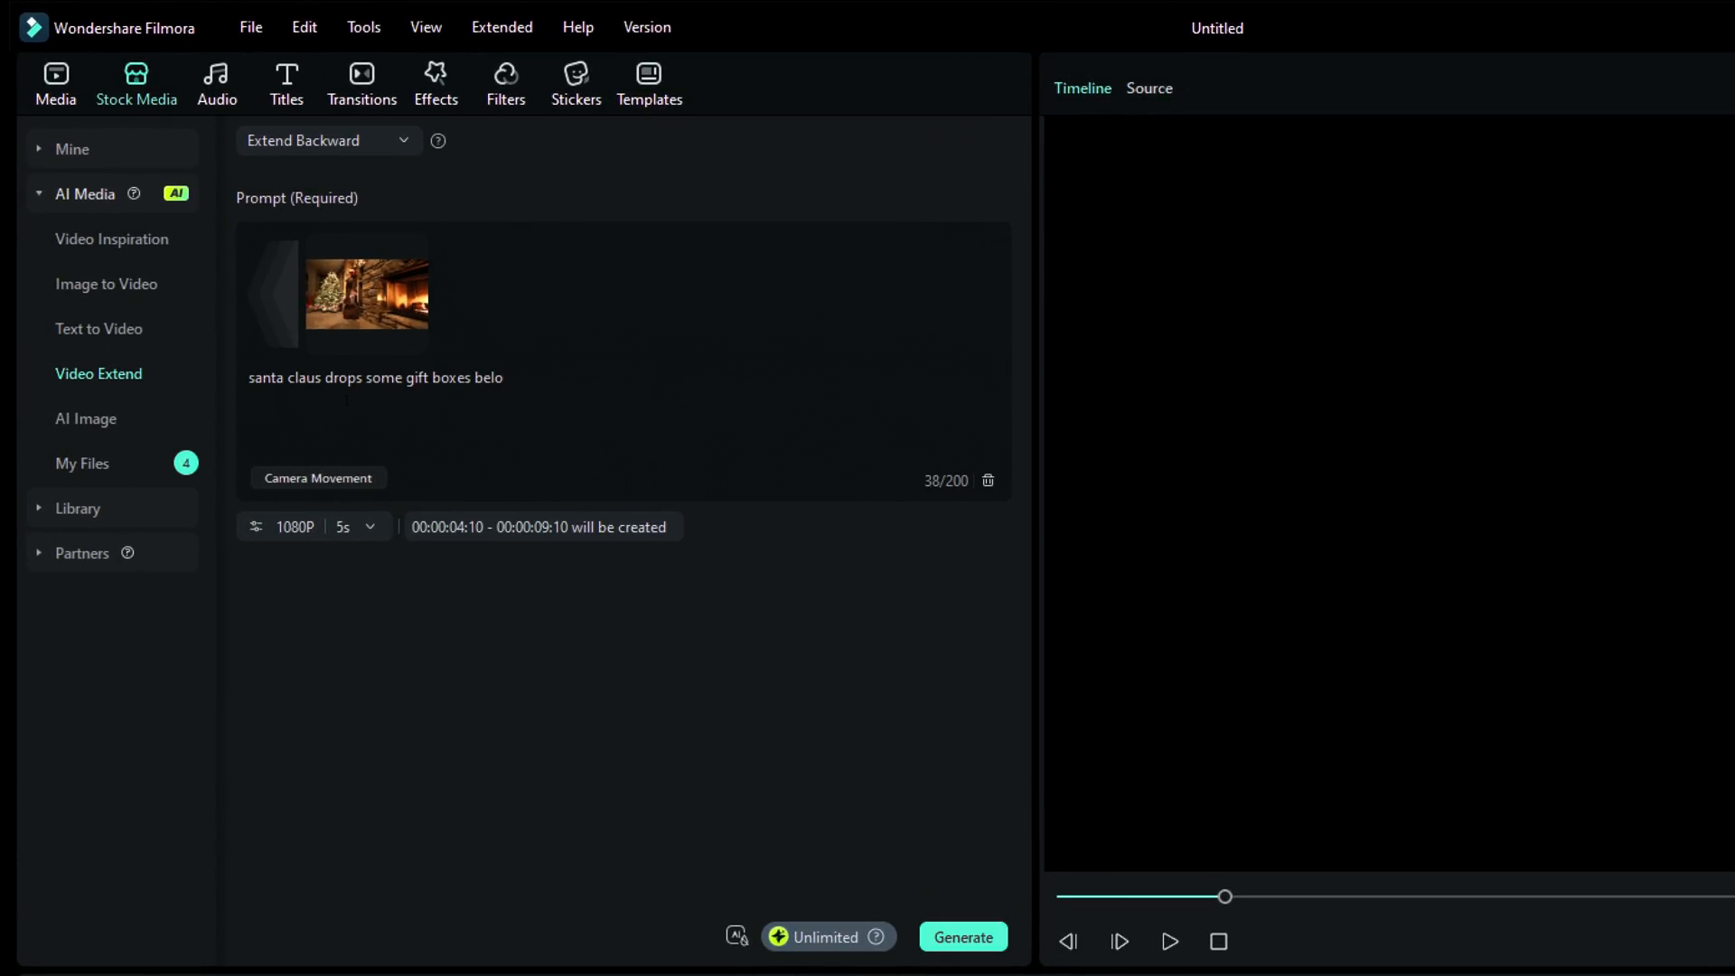
type("the gift boxes below the christmas tree.")
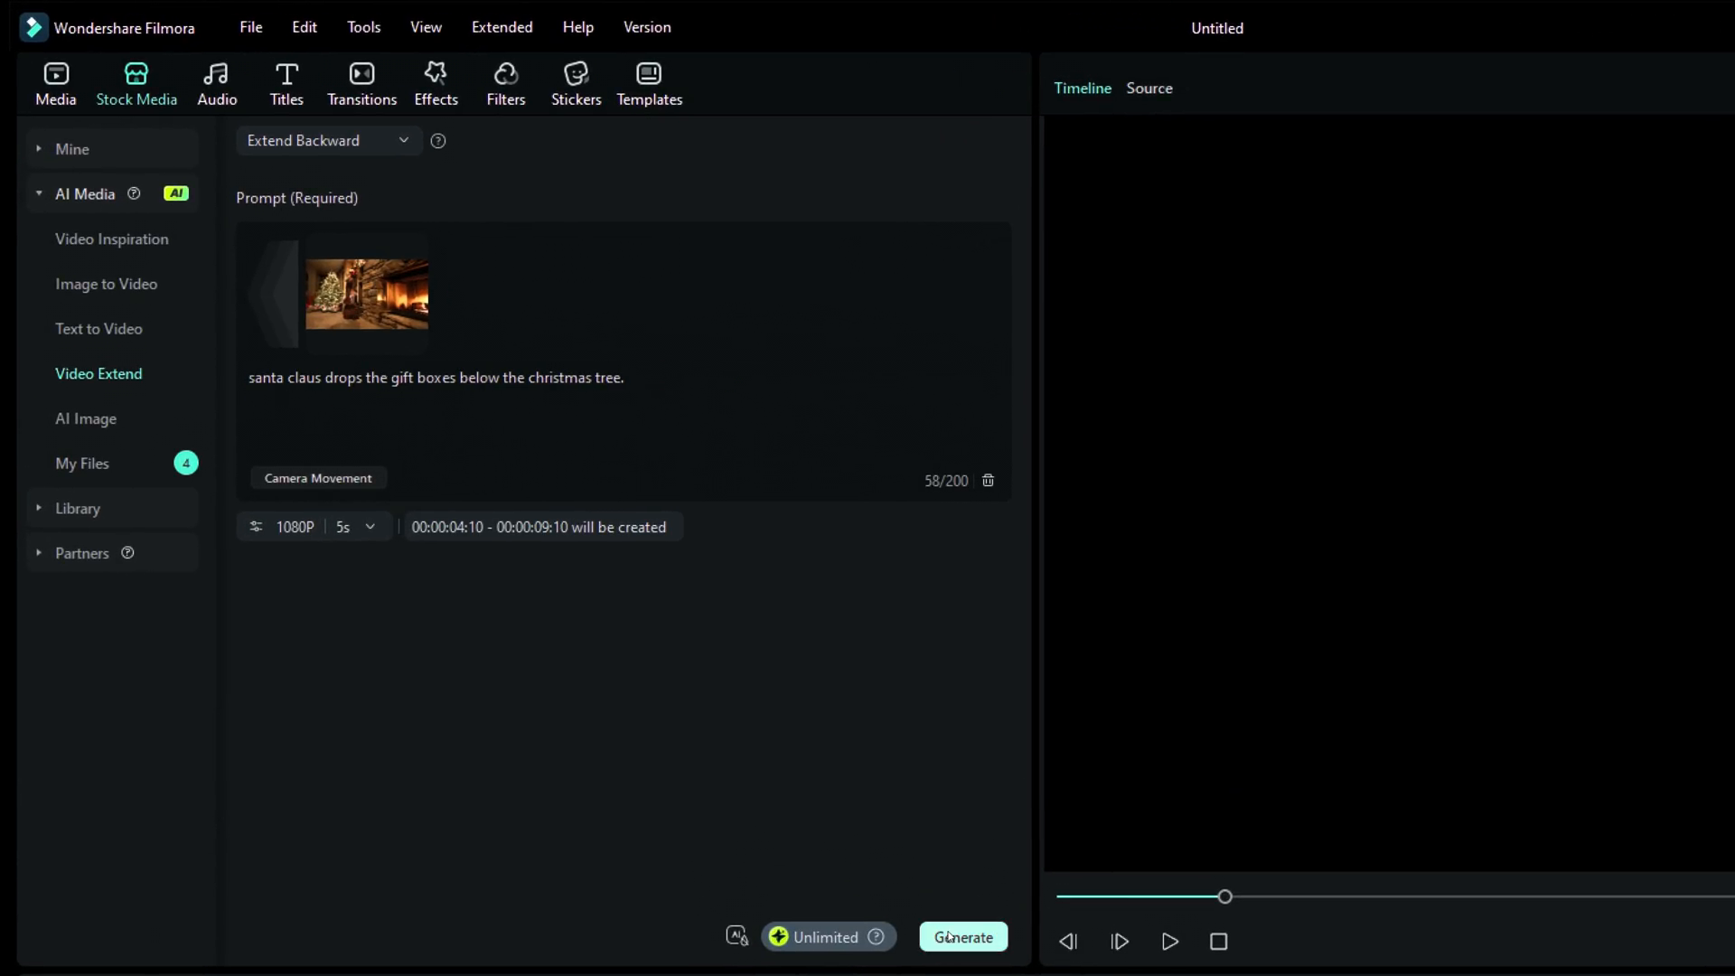
left_click(961, 937)
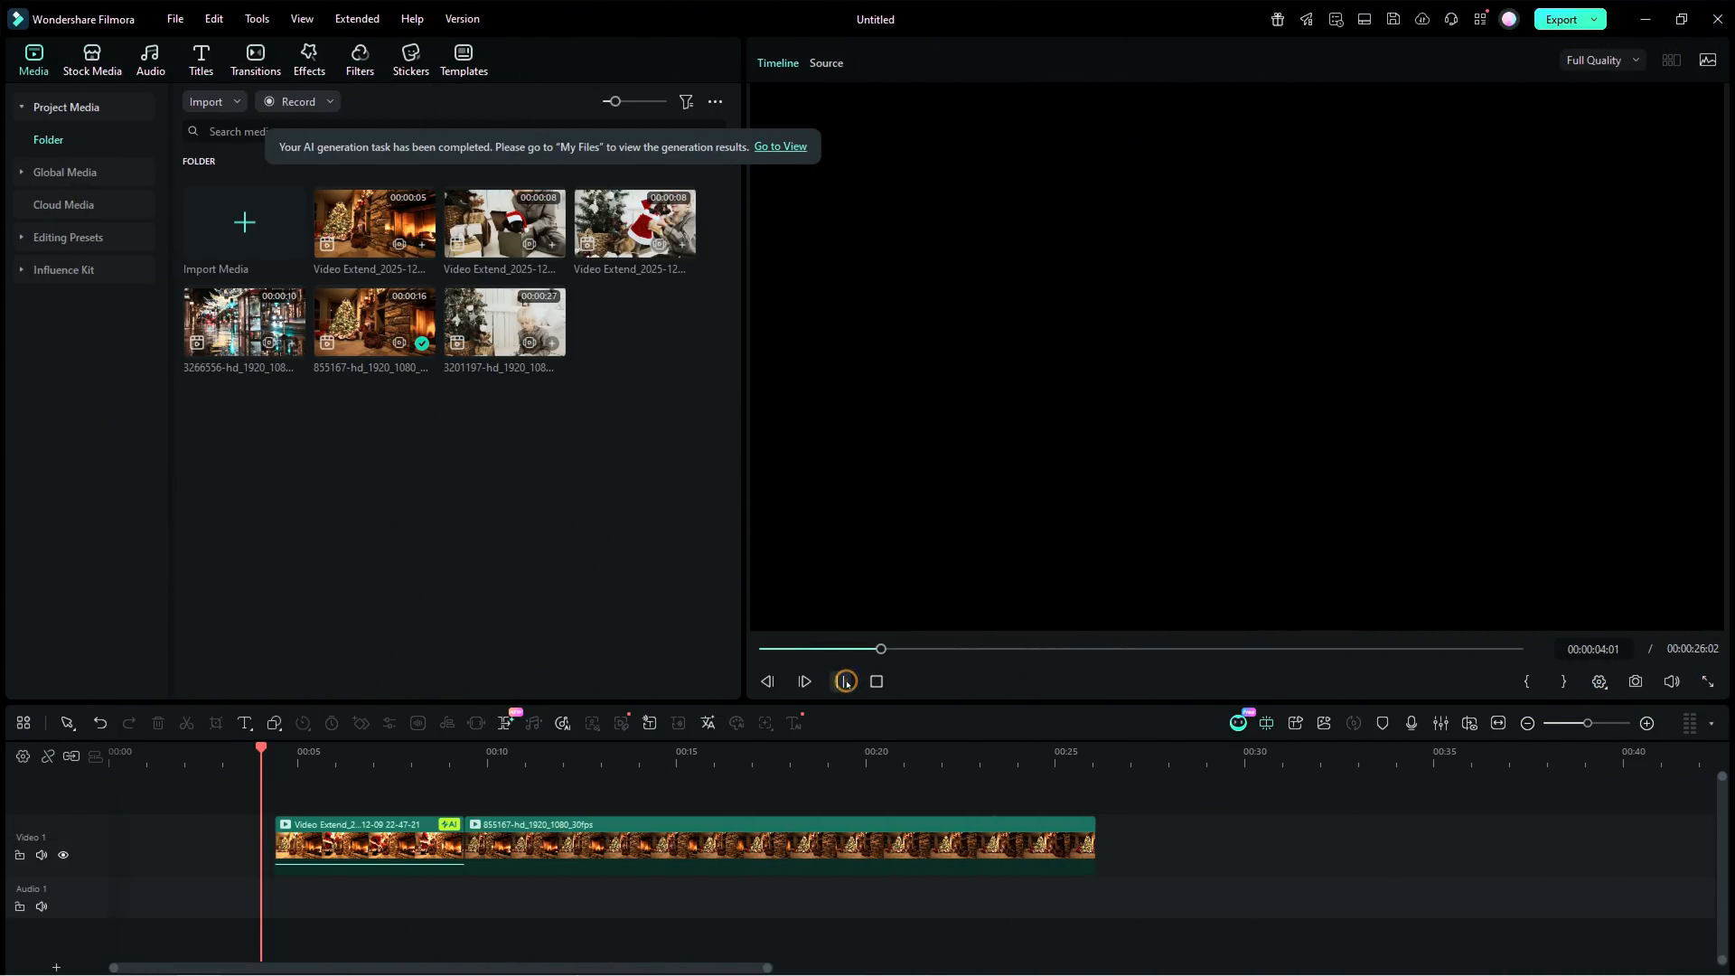
Play the generated Santa lead-in from its start in the preview.
left_click(842, 681)
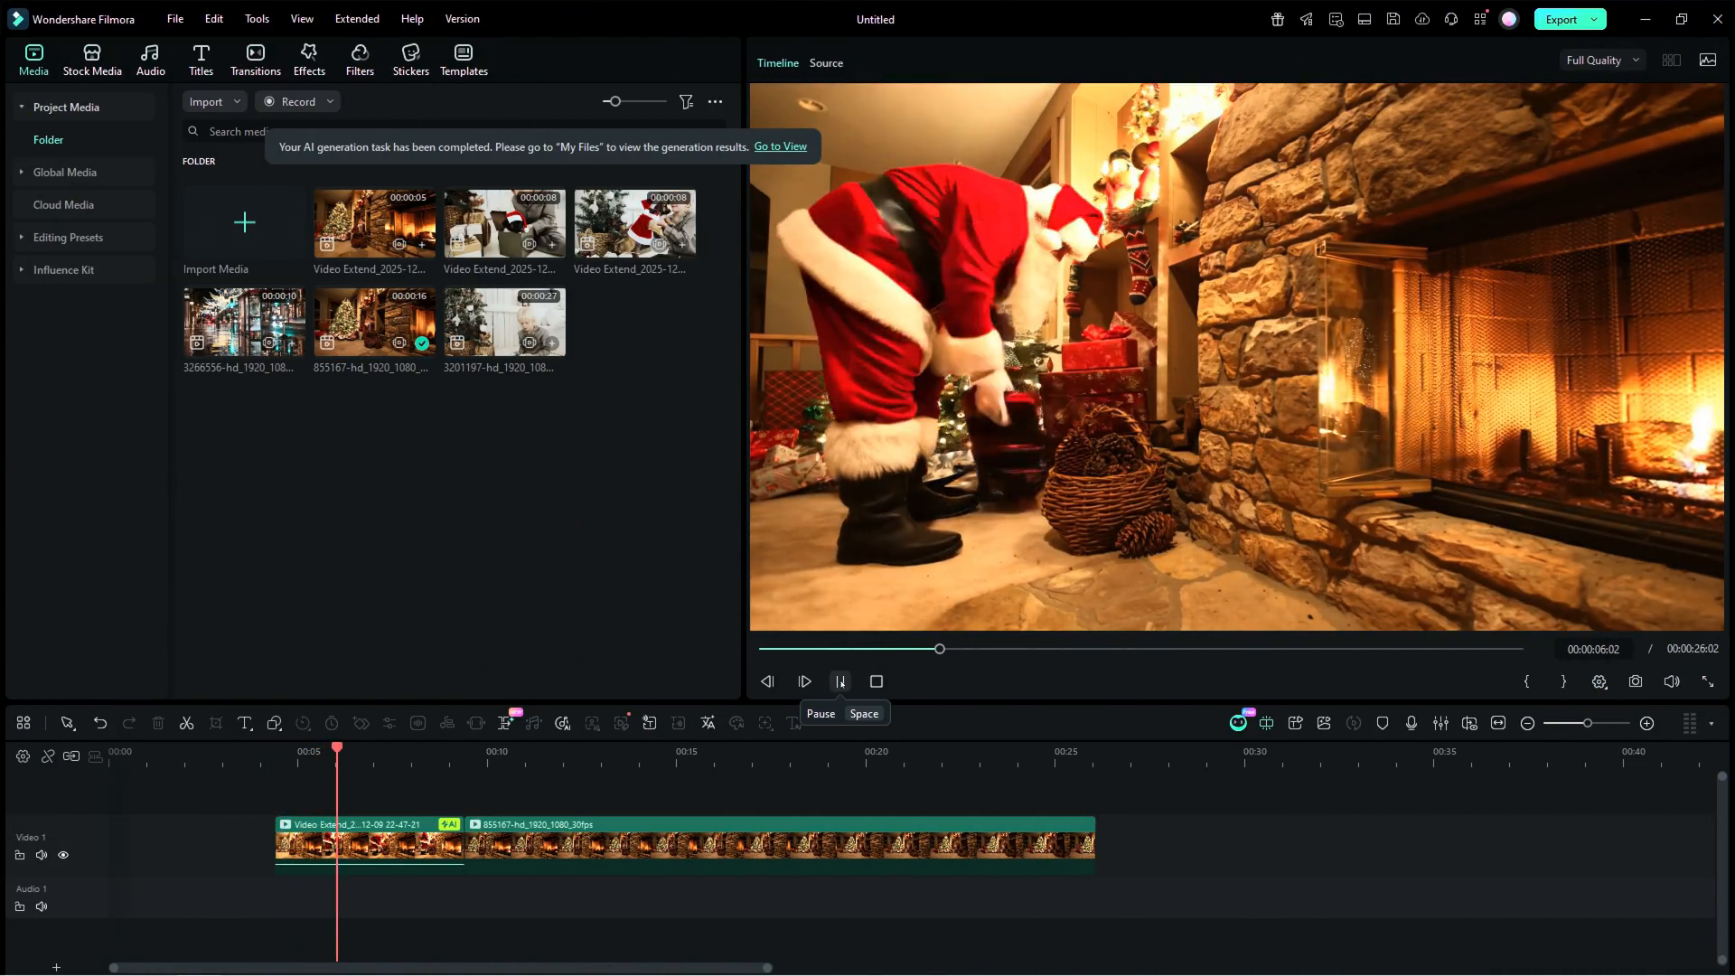
left_click(840, 681)
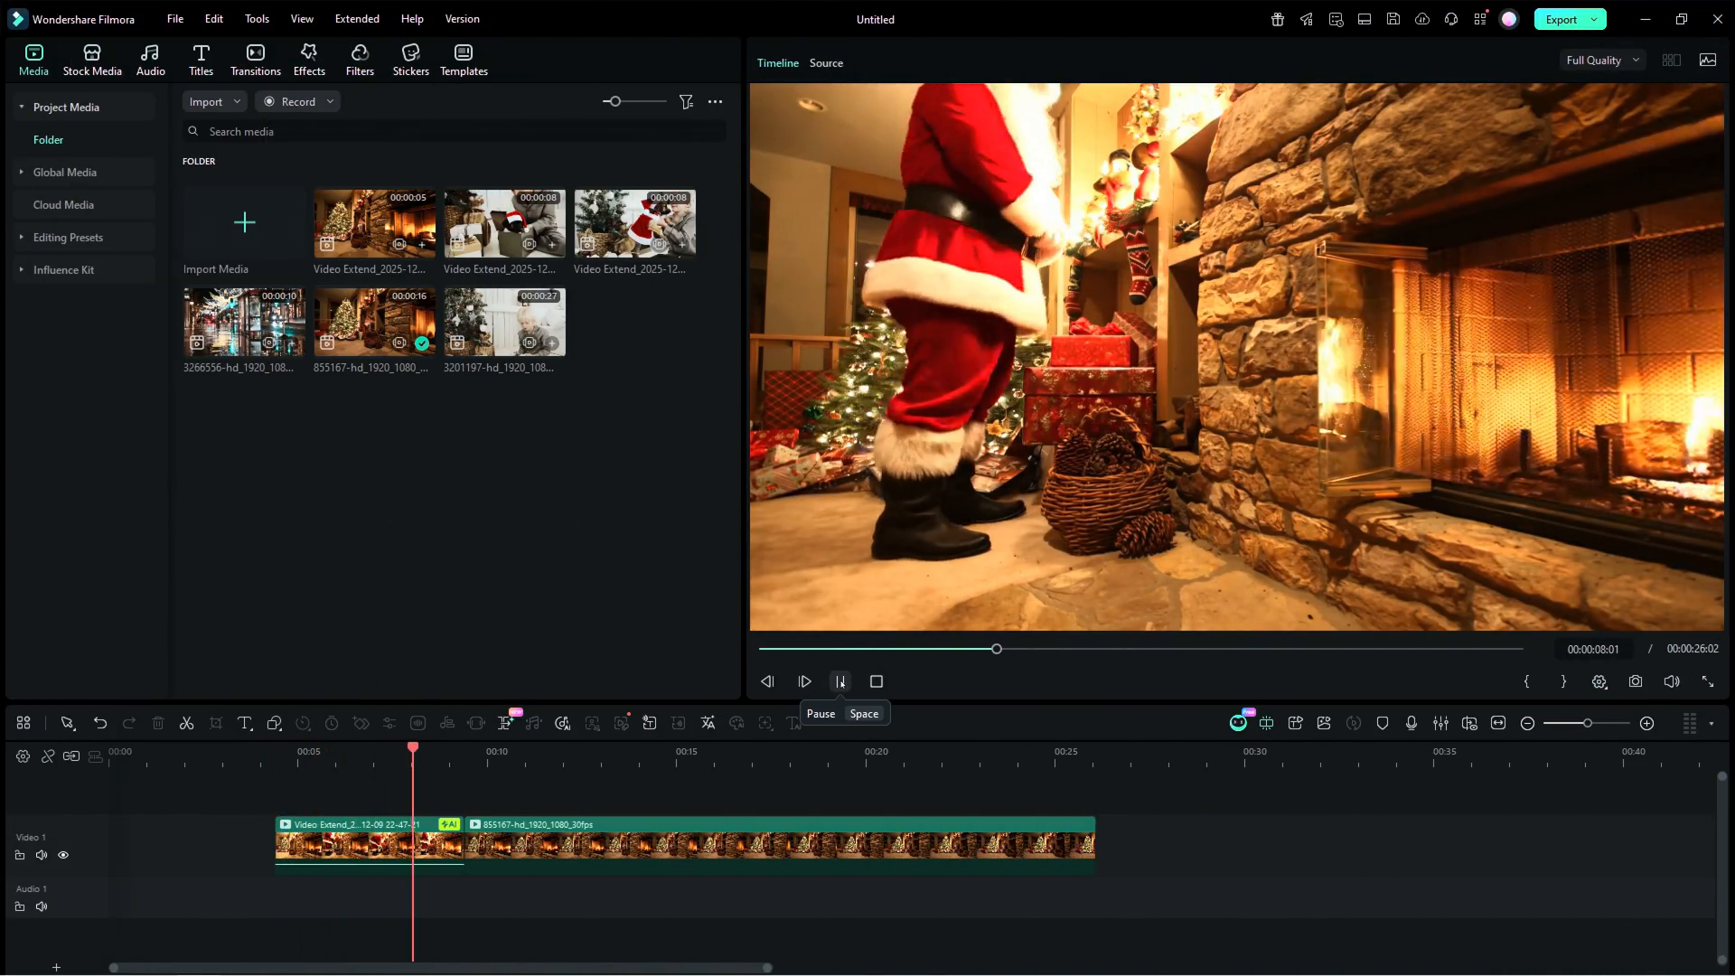